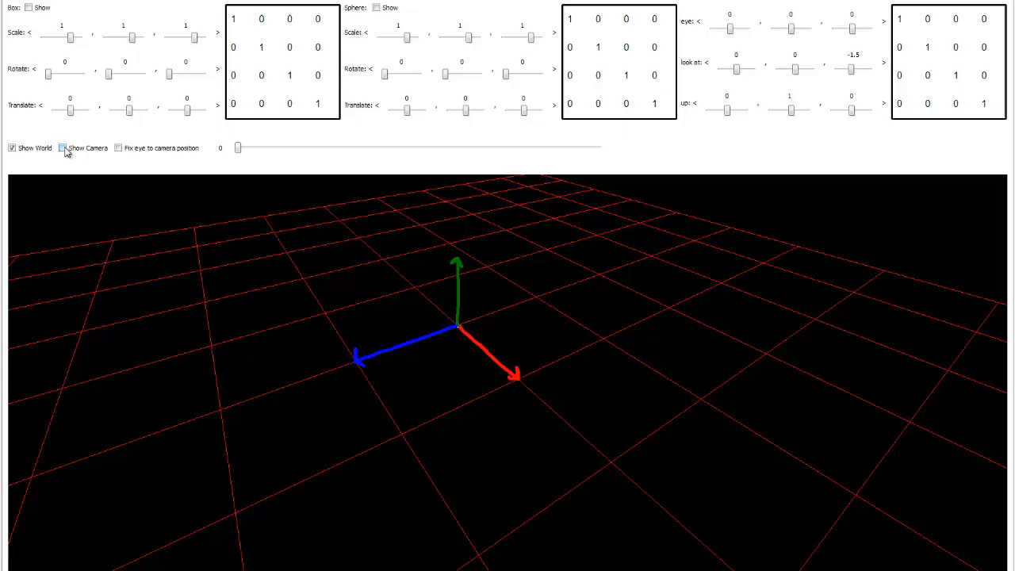
Tick Show Camera so the white camera model appears at the world origin
{"action": "left_click", "coordinate": [63, 147]}
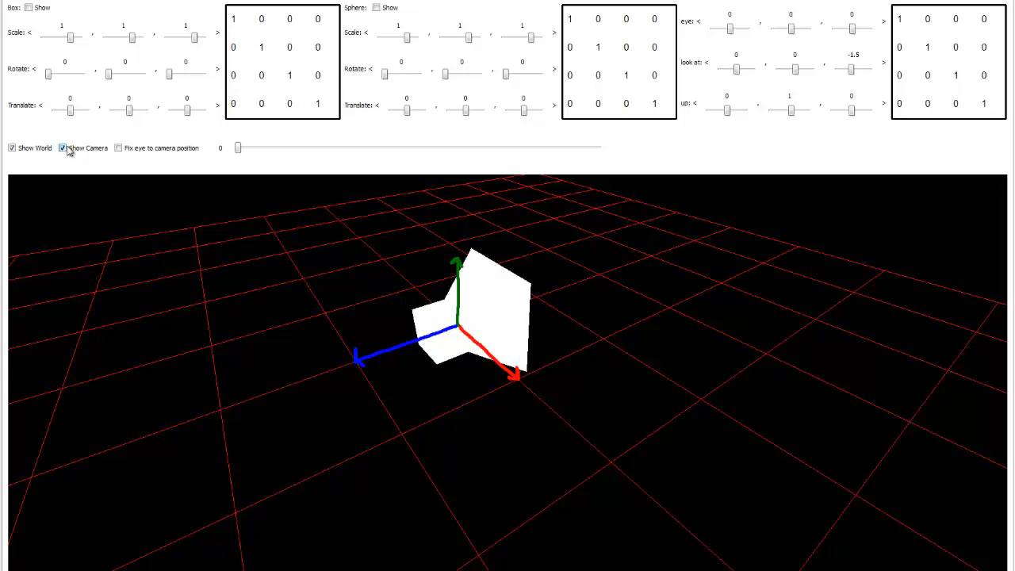
{"action": "left_click", "coordinate": [62, 148]}
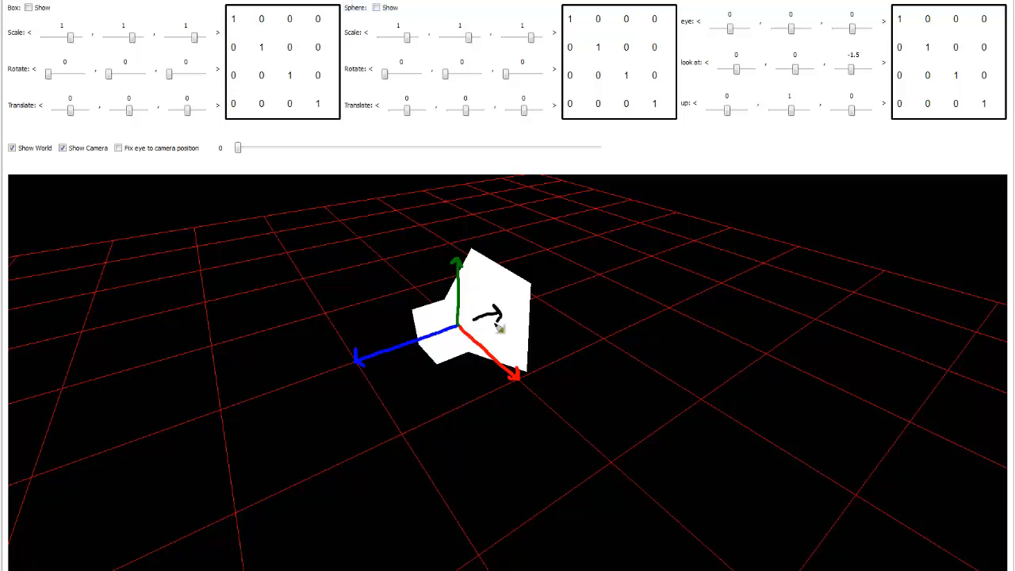
{"action": "mouse_move", "coordinate": [499, 301]}
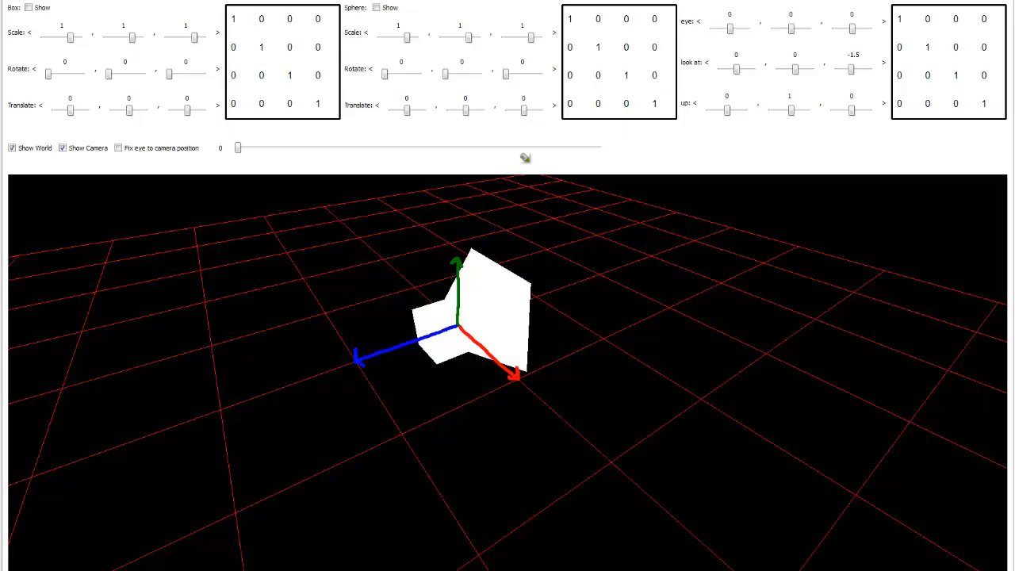
{"action": "mouse_move", "coordinate": [69, 18]}
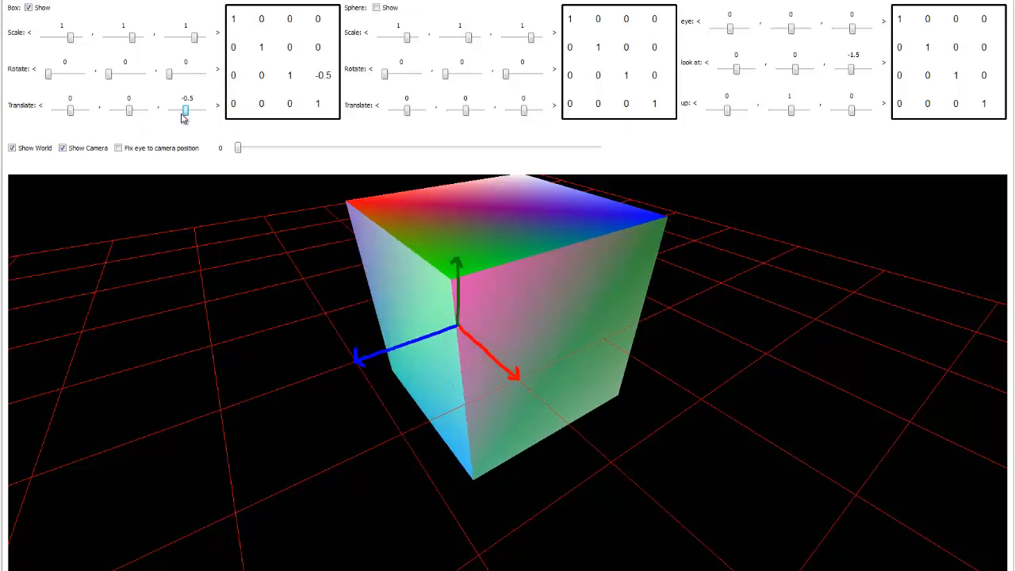
Move the box back to z = -2 and draw a coloured depth line beside it
{"action": "left_click_drag", "start_coordinate": [184, 108], "coordinate": [181, 108]}
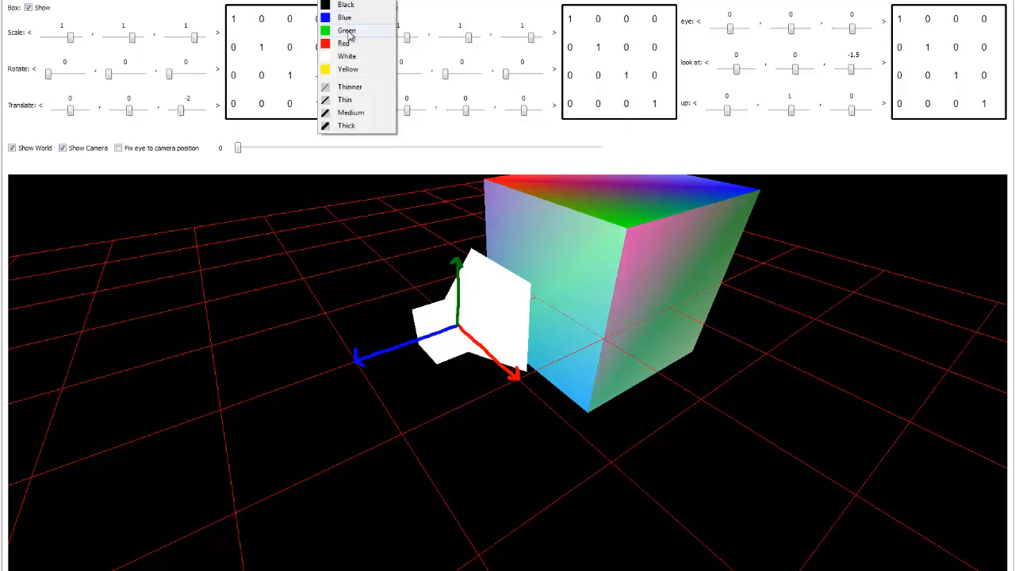
{"action": "left_click", "coordinate": [346, 30]}
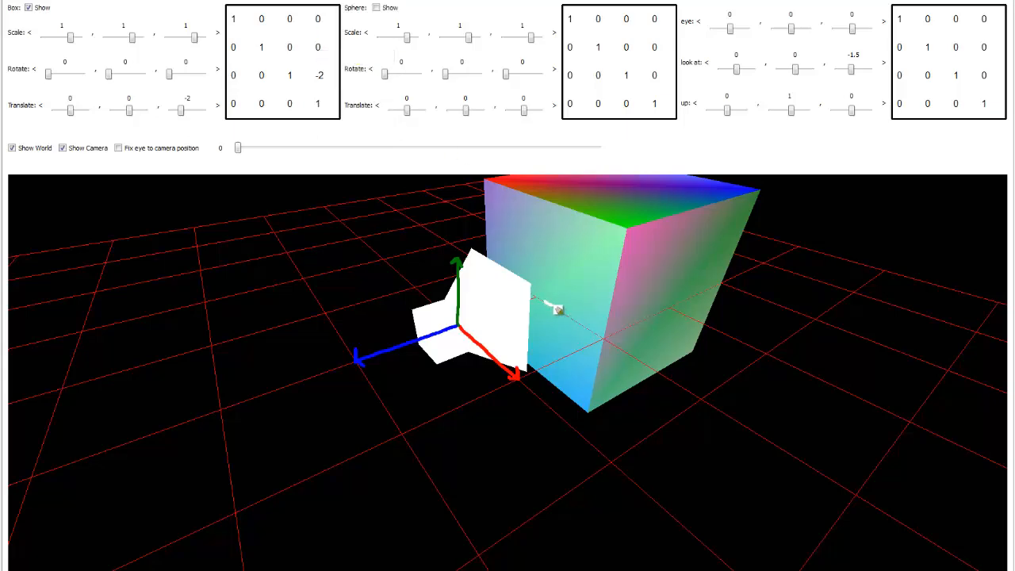
{"action": "left_click_drag", "start_coordinate": [558, 309], "coordinate": [594, 333]}
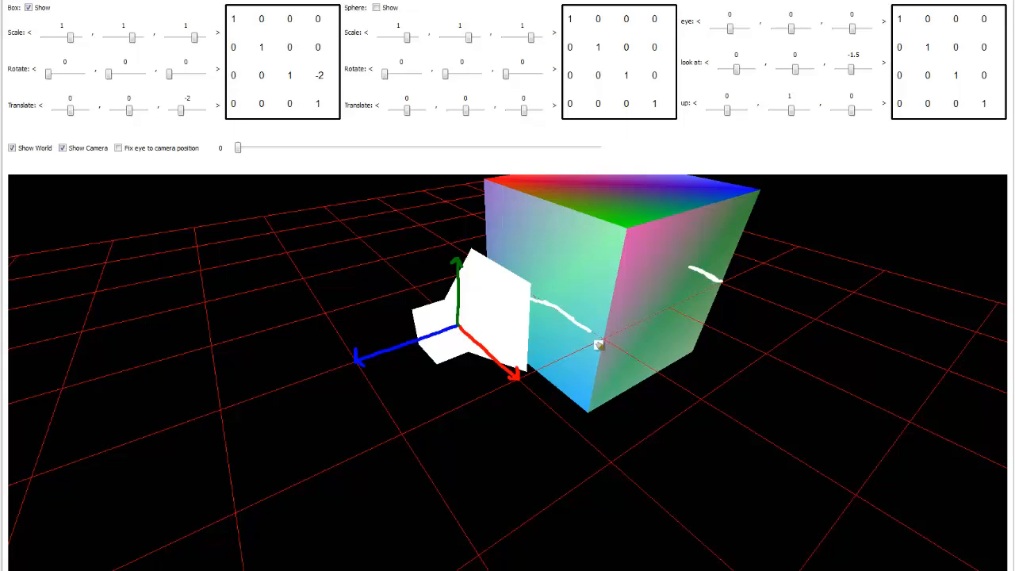
{"action": "mouse_move", "coordinate": [615, 359]}
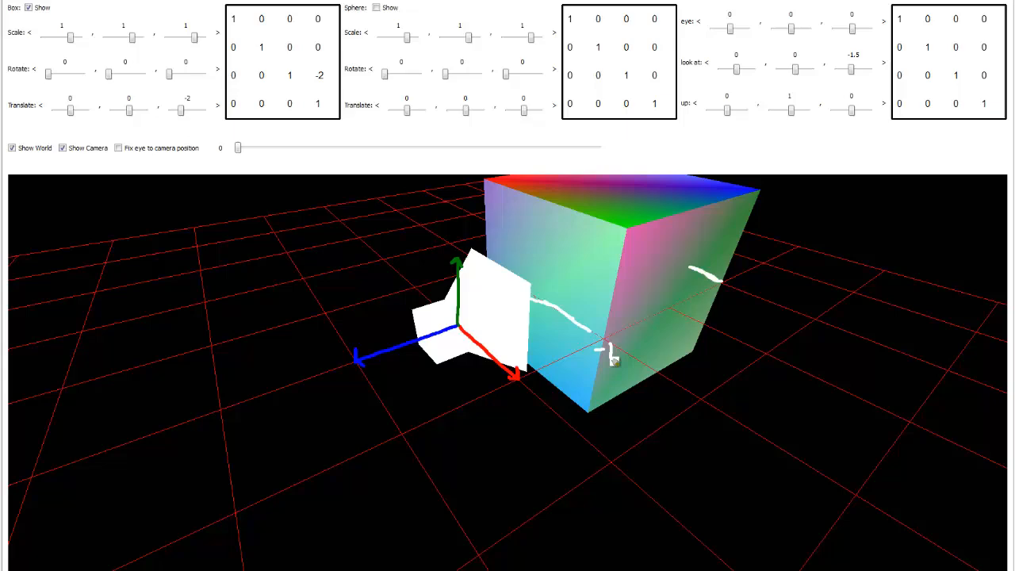
{"action": "mouse_move", "coordinate": [722, 299]}
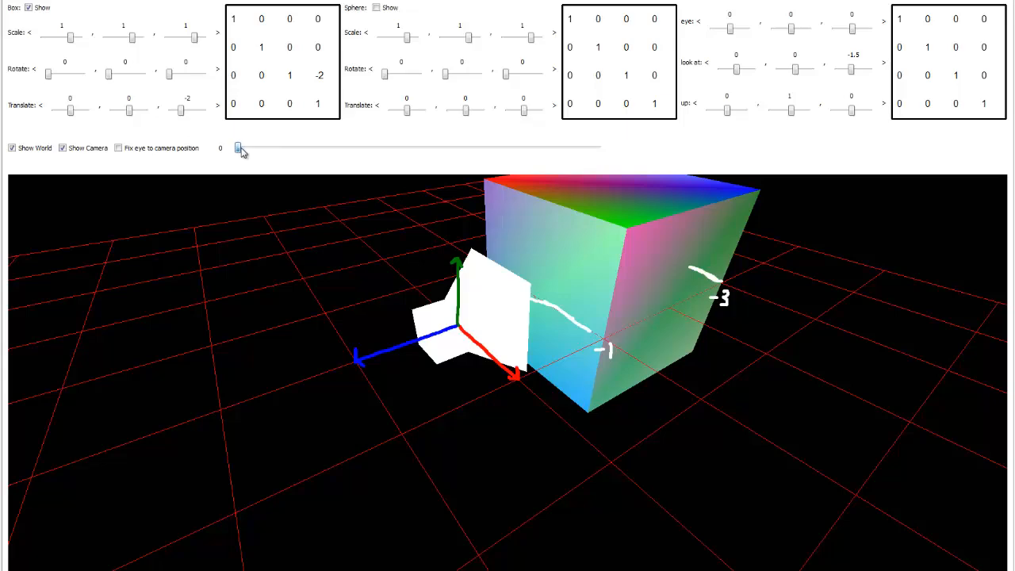
Raise the perspective slider from 0 to 1 until the box inverts
{"action": "left_click_drag", "start_coordinate": [238, 147], "coordinate": [363, 147]}
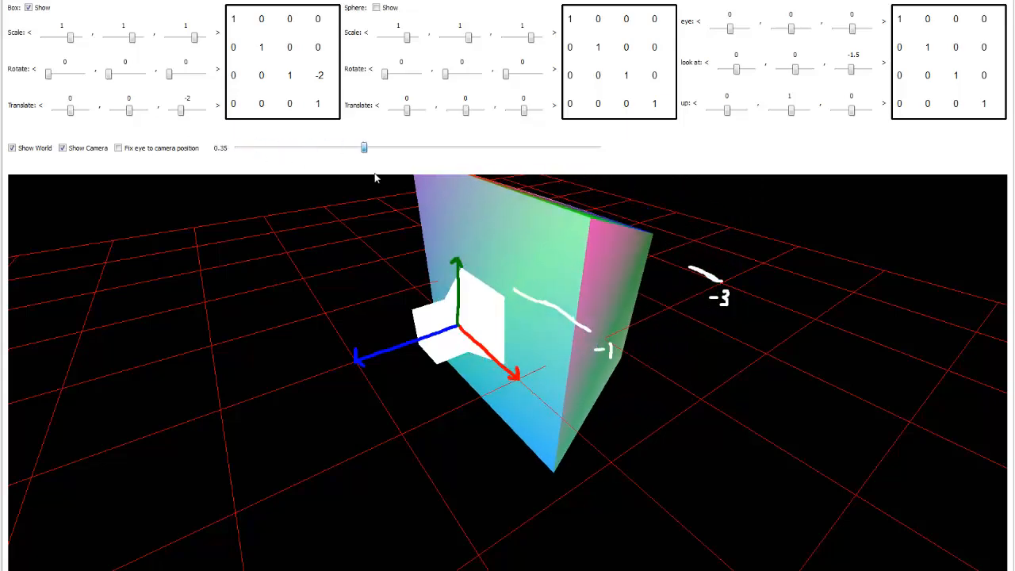
{"action": "left_click_drag", "start_coordinate": [364, 147], "coordinate": [516, 147]}
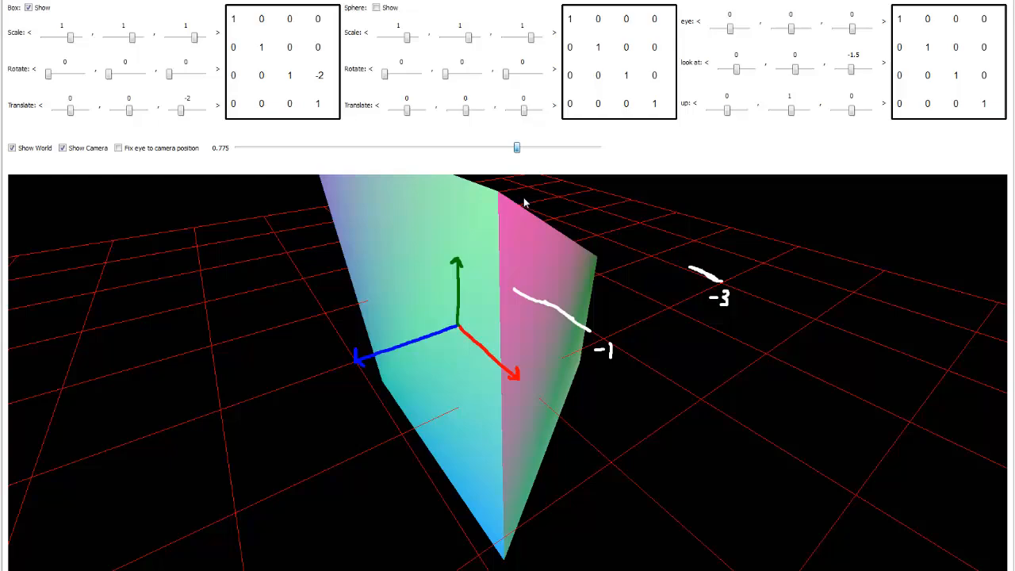
{"action": "left_click_drag", "start_coordinate": [517, 147], "coordinate": [598, 148]}
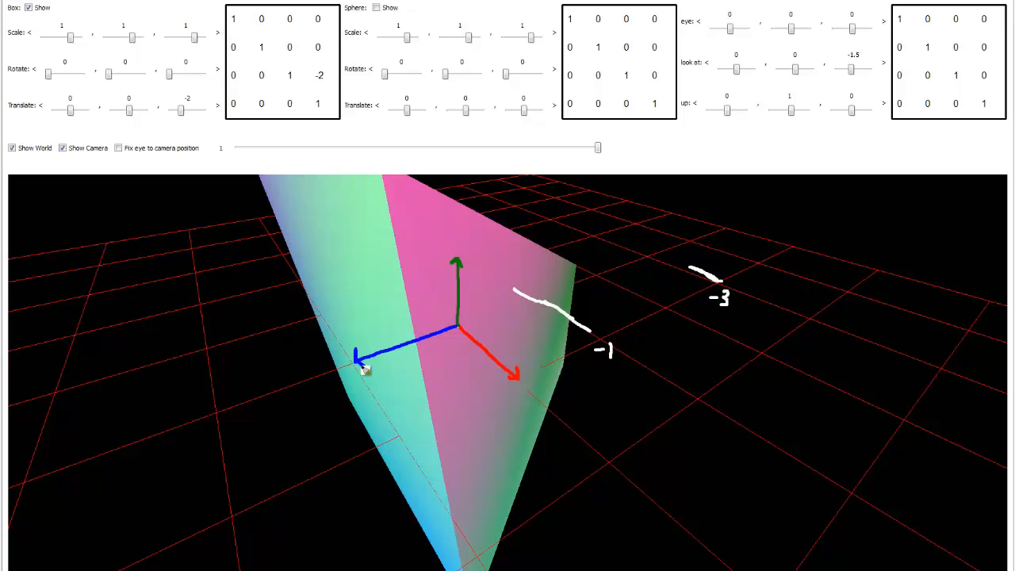
{"action": "mouse_move", "coordinate": [359, 384]}
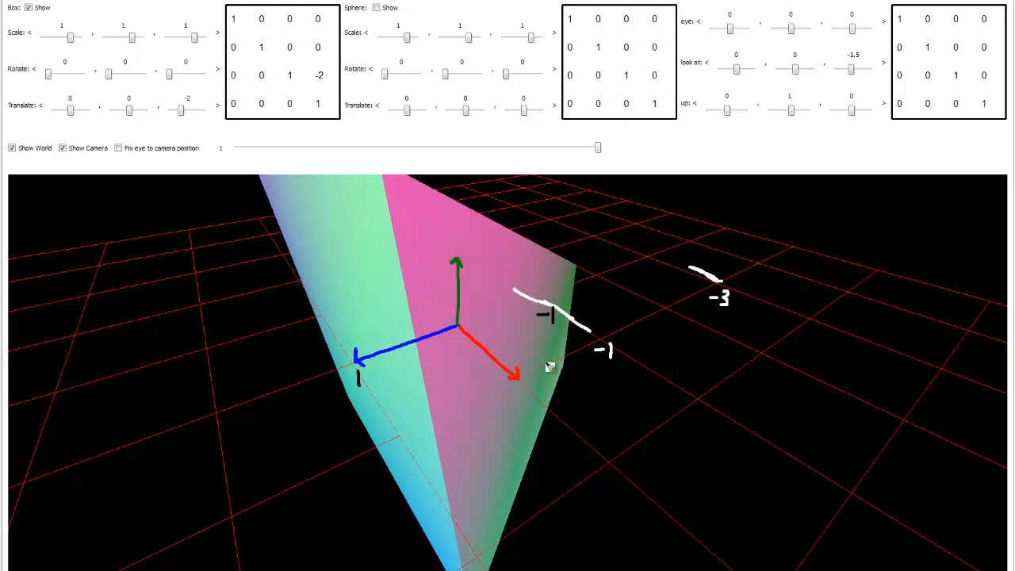
{"action": "mouse_move", "coordinate": [502, 363]}
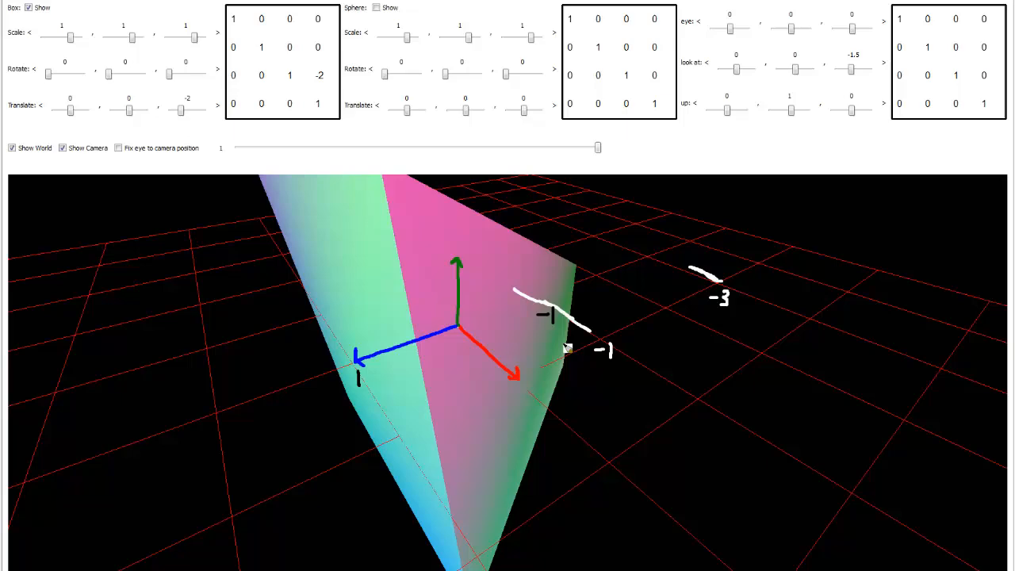
{"action": "mouse_move", "coordinate": [413, 387]}
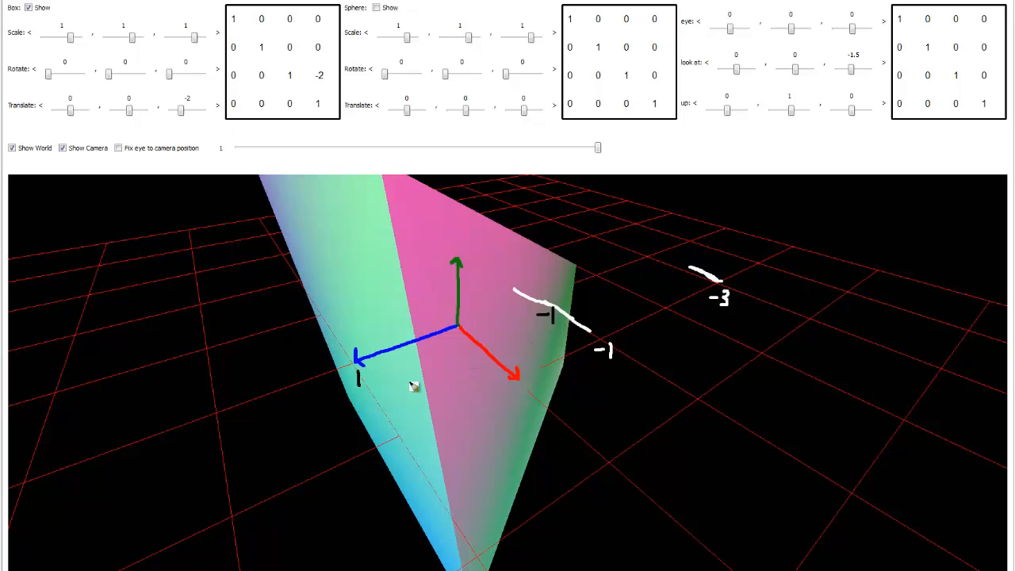
{"action": "mouse_move", "coordinate": [510, 329]}
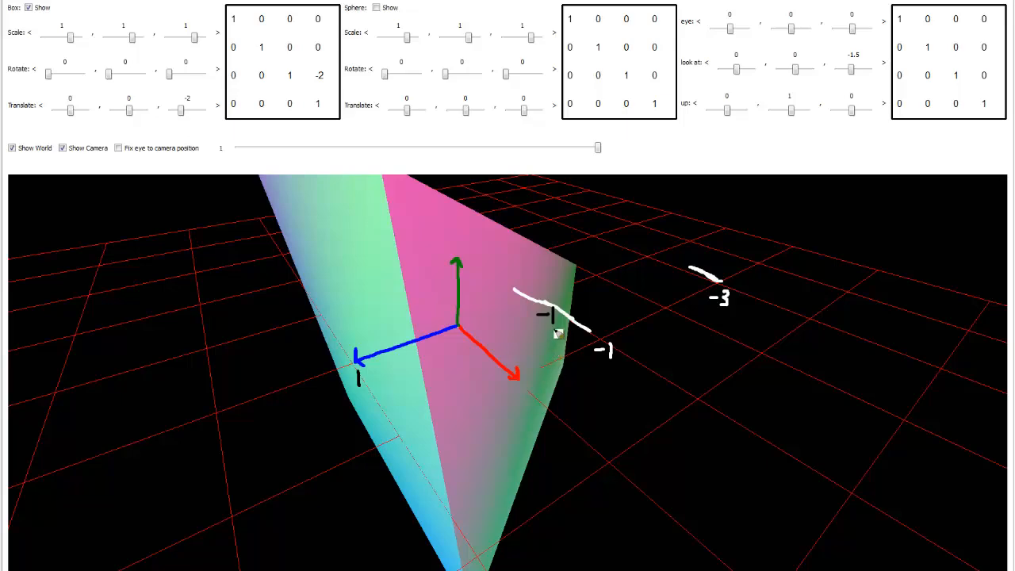
{"action": "mouse_move", "coordinate": [558, 349]}
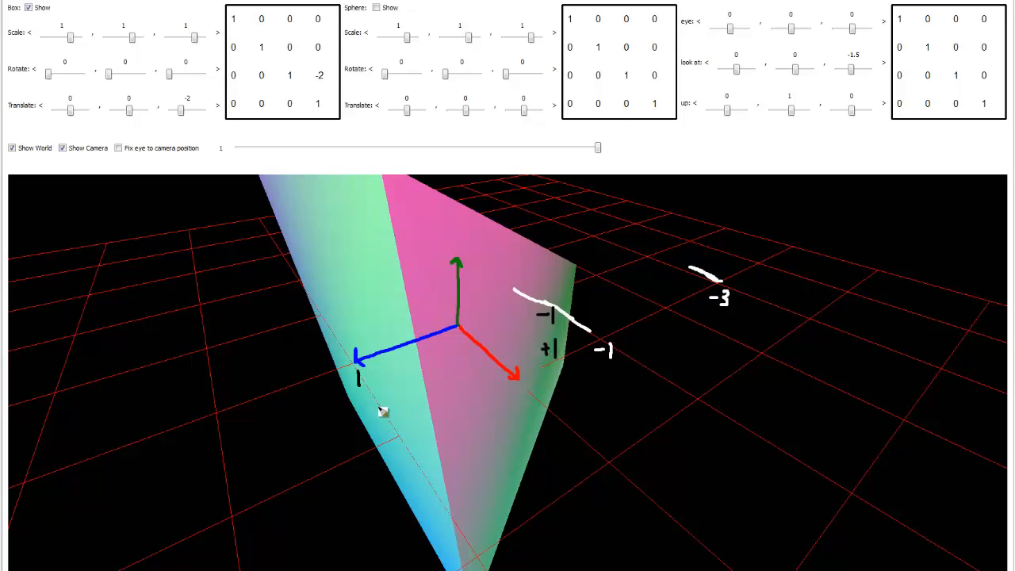
{"action": "mouse_move", "coordinate": [389, 409]}
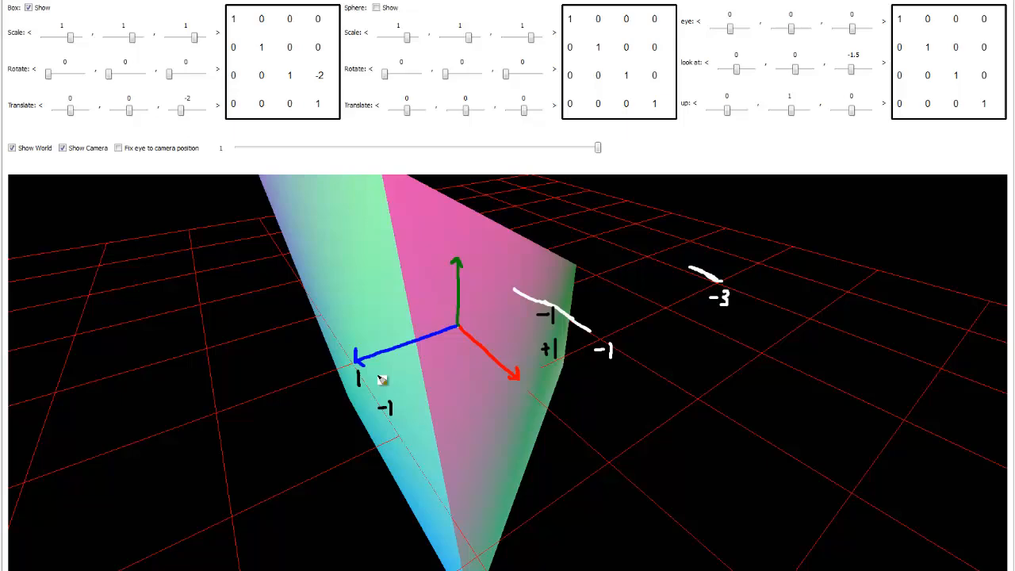
{"action": "mouse_move", "coordinate": [552, 323]}
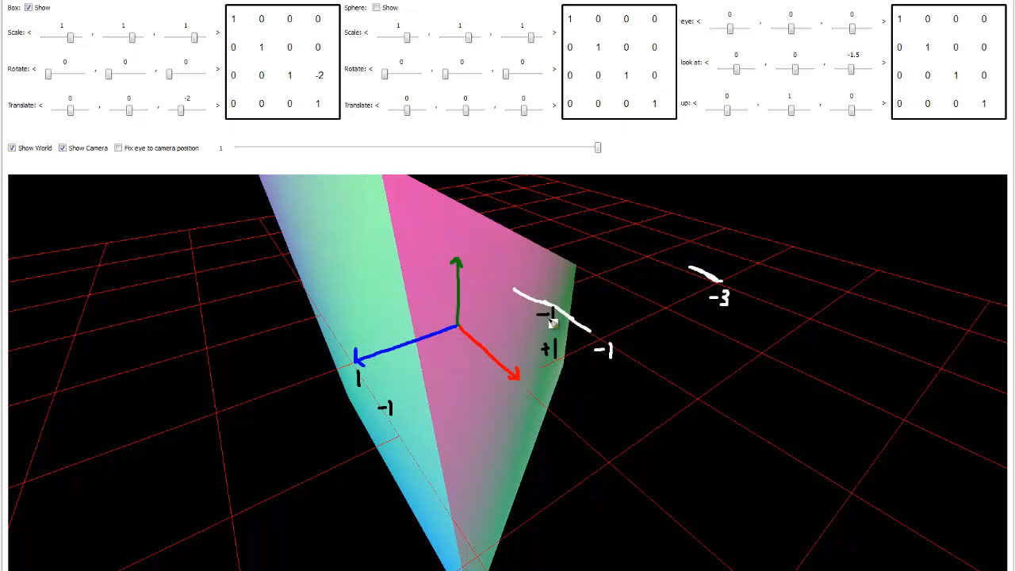
{"action": "mouse_move", "coordinate": [419, 375]}
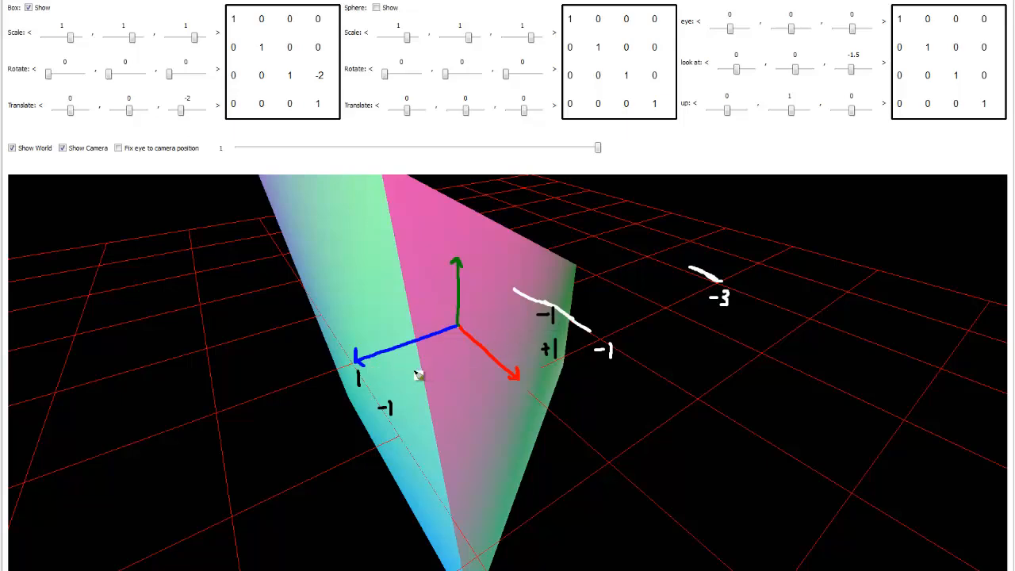
{"action": "mouse_move", "coordinate": [401, 410]}
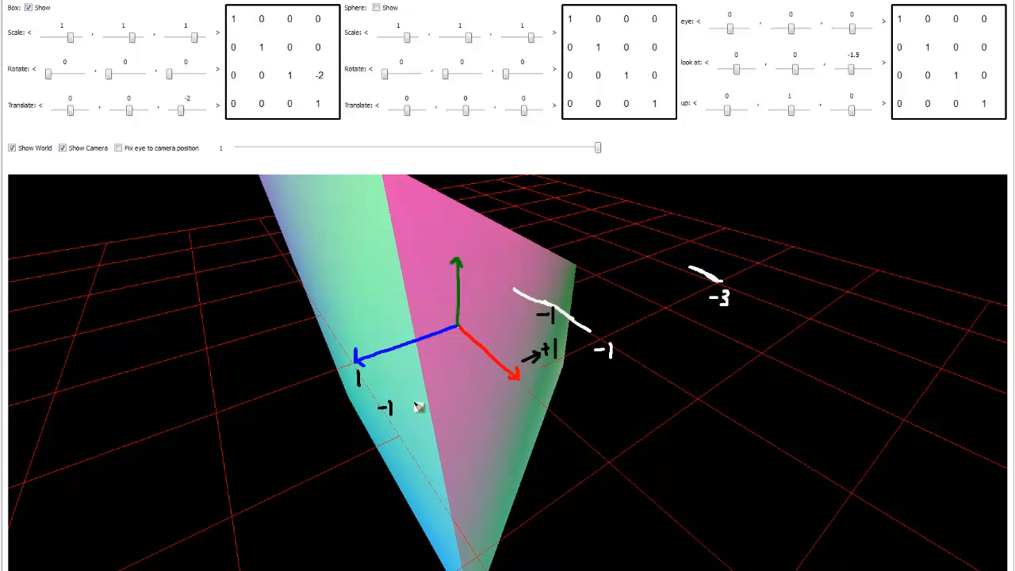
{"action": "mouse_move", "coordinate": [472, 284]}
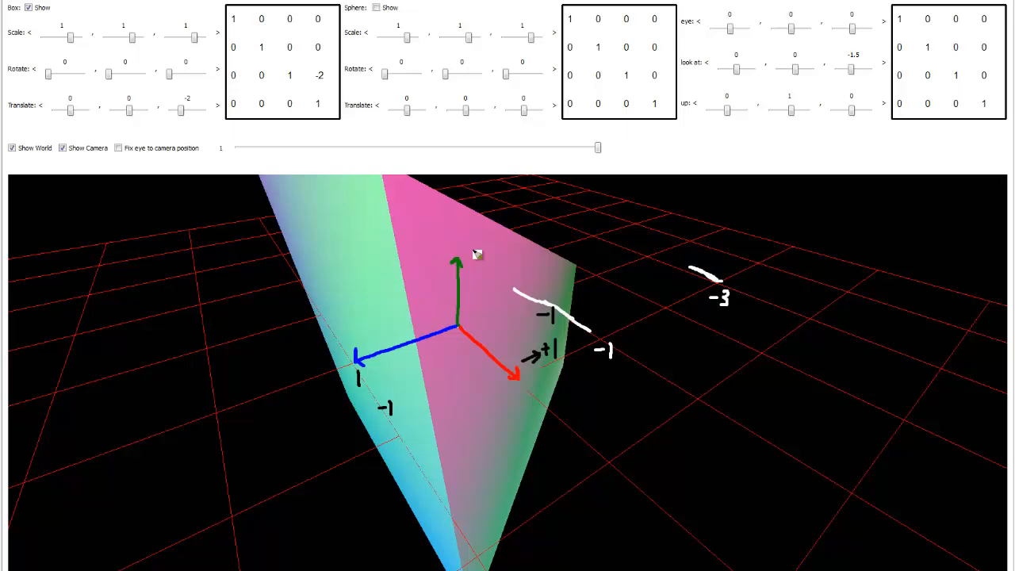
{"action": "mouse_move", "coordinate": [422, 202]}
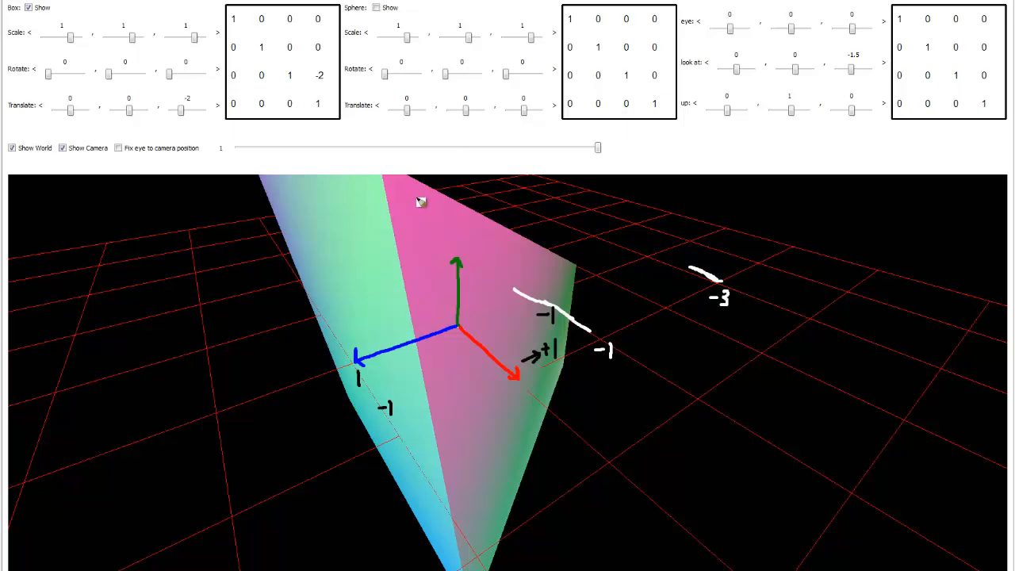
{"action": "mouse_move", "coordinate": [392, 215]}
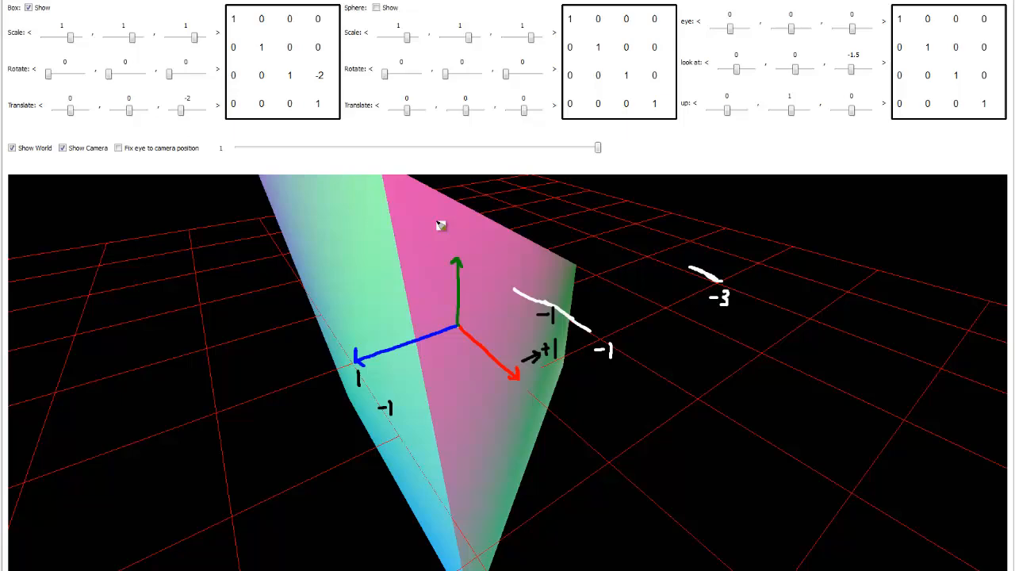
{"action": "mouse_move", "coordinate": [553, 360]}
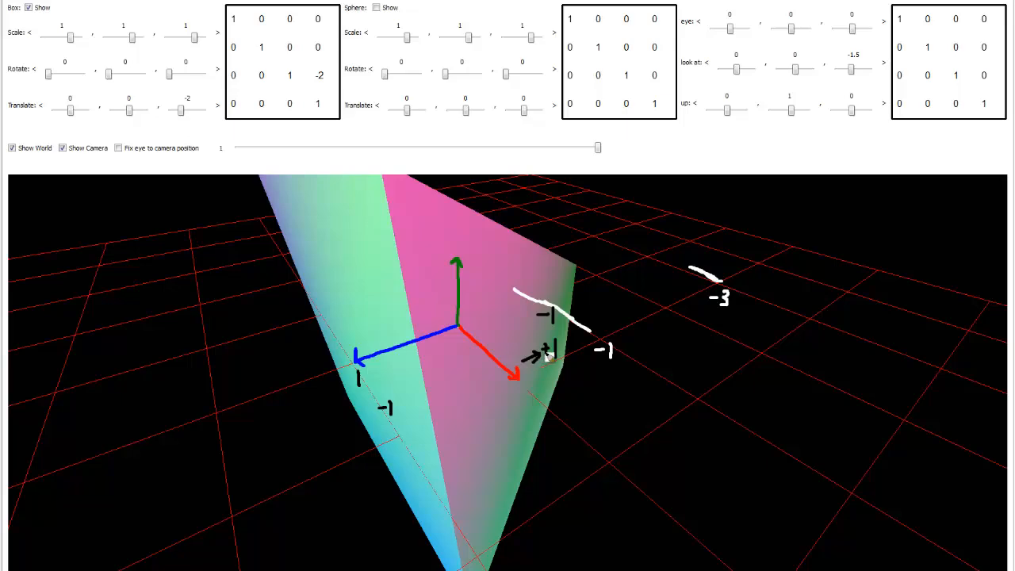
{"action": "mouse_move", "coordinate": [473, 390]}
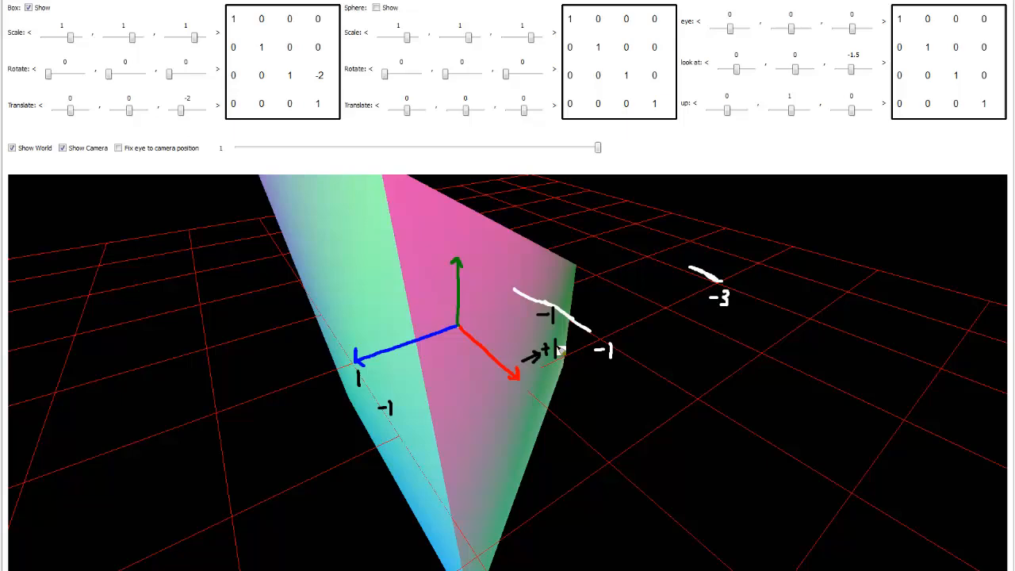
{"action": "mouse_move", "coordinate": [397, 411]}
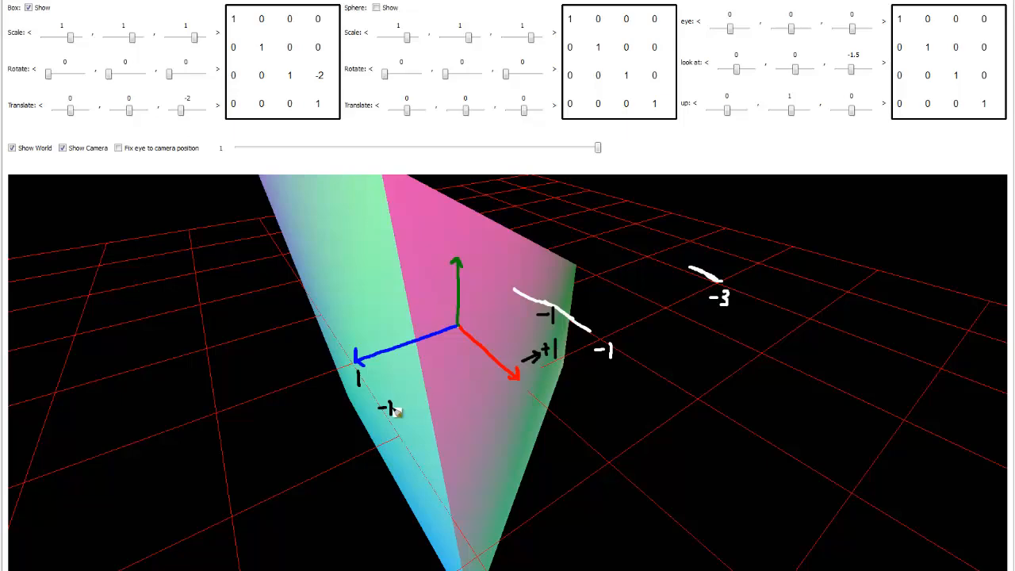
{"action": "mouse_move", "coordinate": [390, 411]}
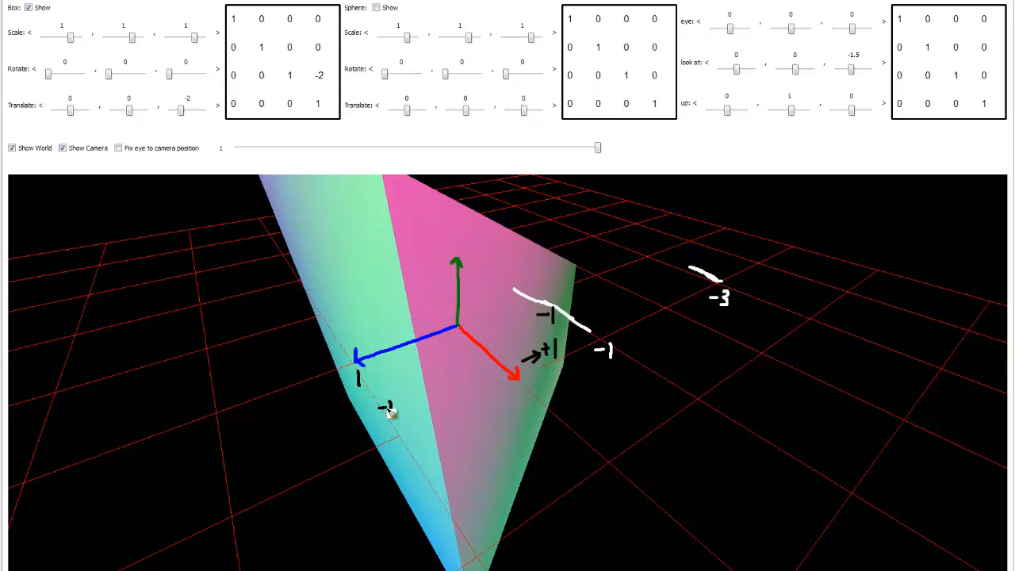
{"action": "mouse_move", "coordinate": [474, 358]}
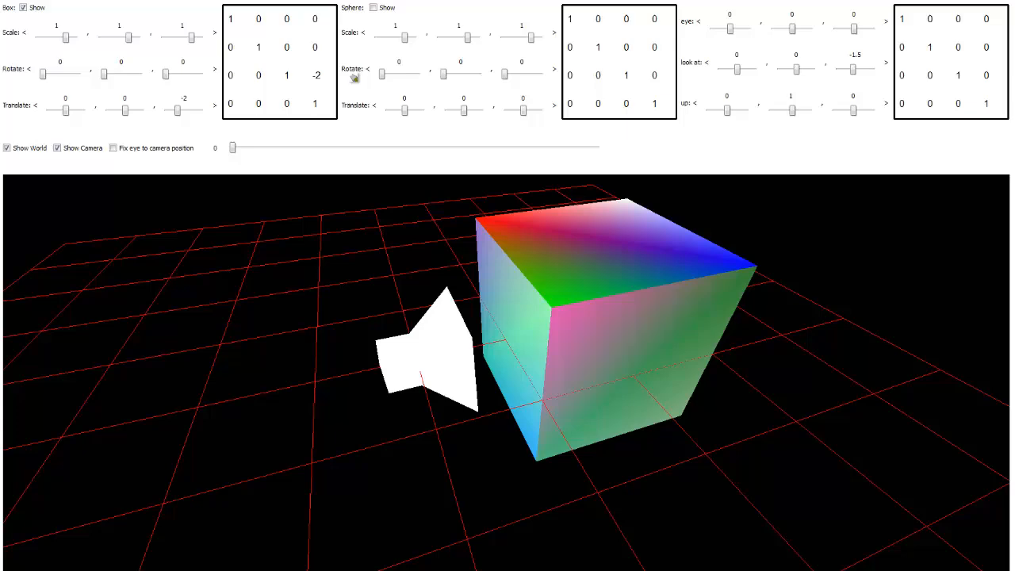
{"action": "mouse_move", "coordinate": [265, 302]}
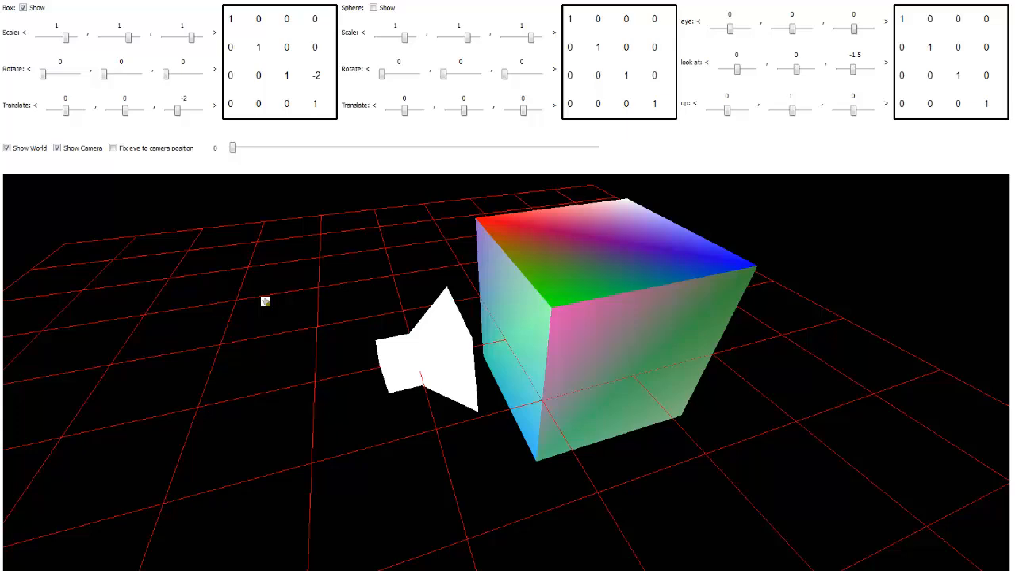
{"action": "mouse_move", "coordinate": [398, 358]}
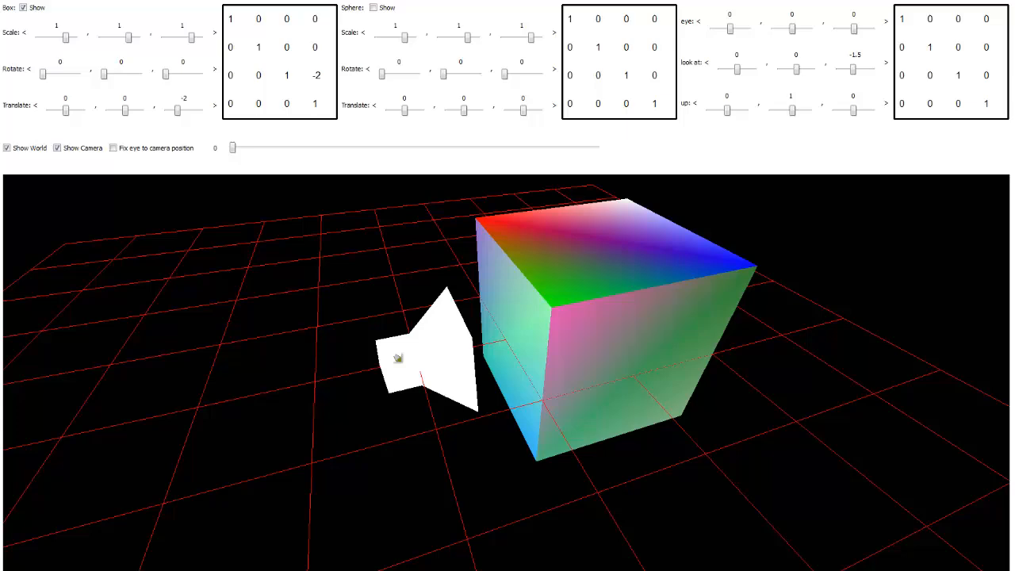
{"action": "mouse_move", "coordinate": [619, 326]}
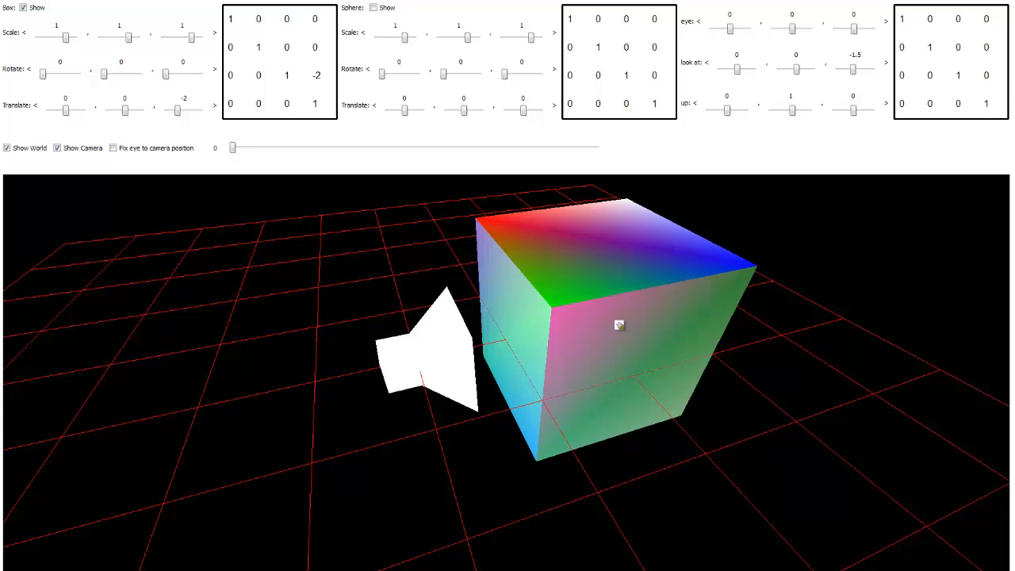
{"action": "mouse_move", "coordinate": [573, 352]}
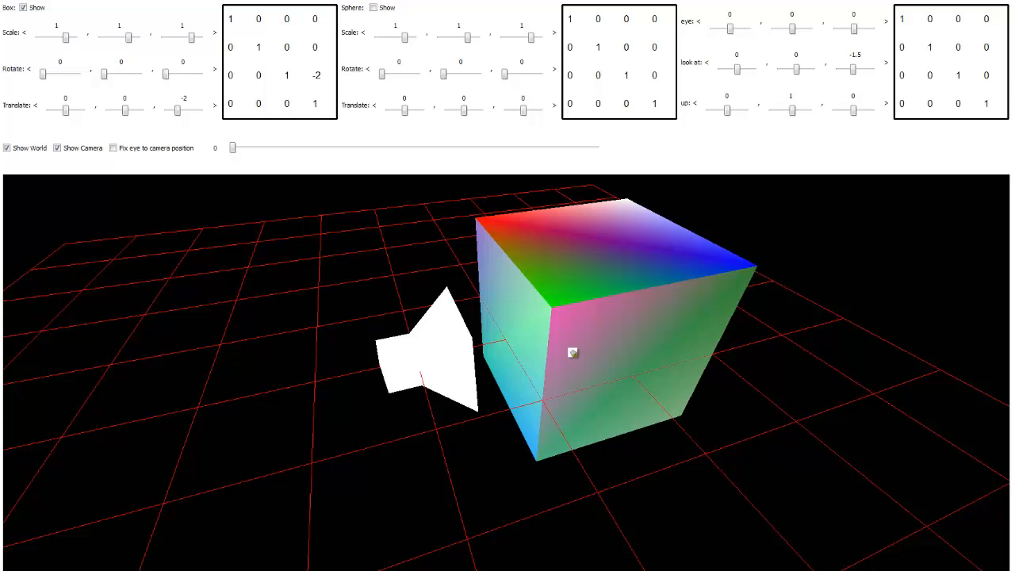
{"action": "mouse_move", "coordinate": [517, 359]}
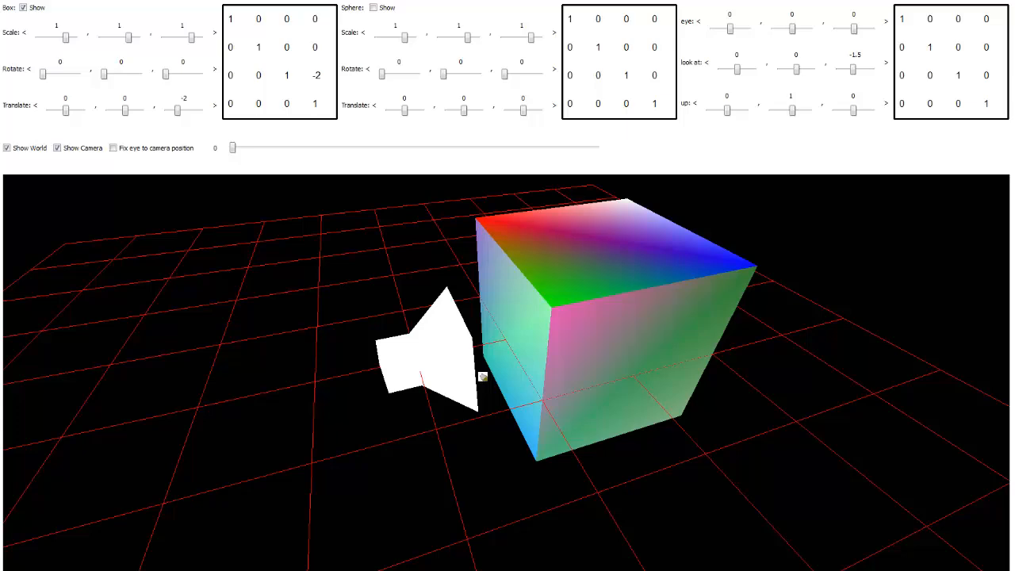
{"action": "mouse_move", "coordinate": [505, 374]}
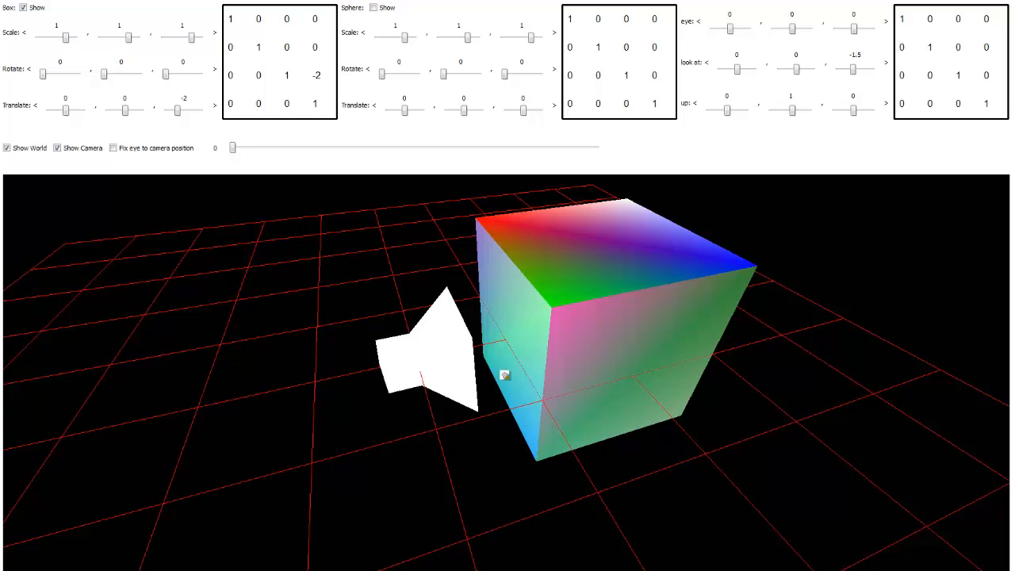
{"action": "mouse_move", "coordinate": [508, 376]}
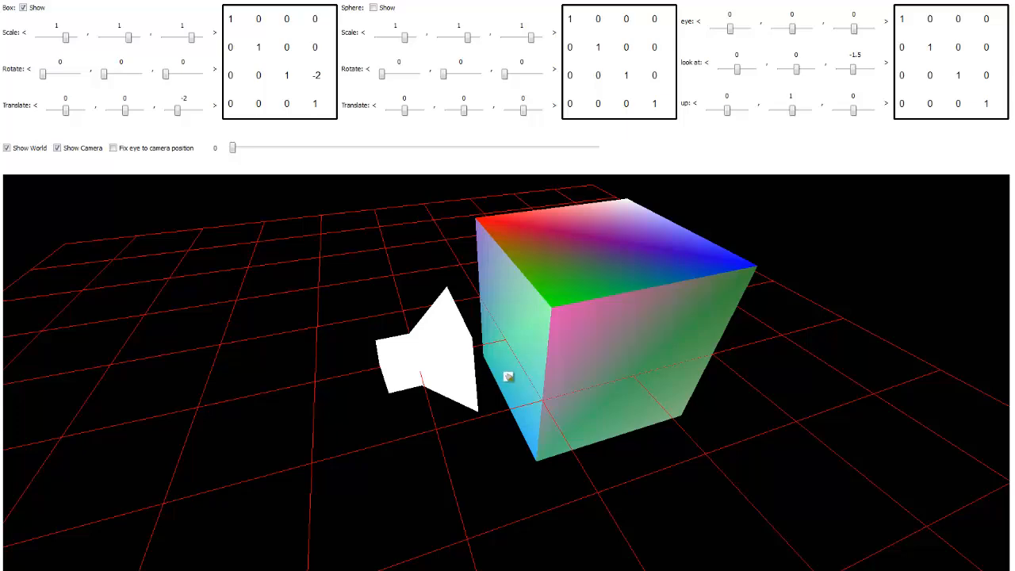
{"action": "mouse_move", "coordinate": [551, 389]}
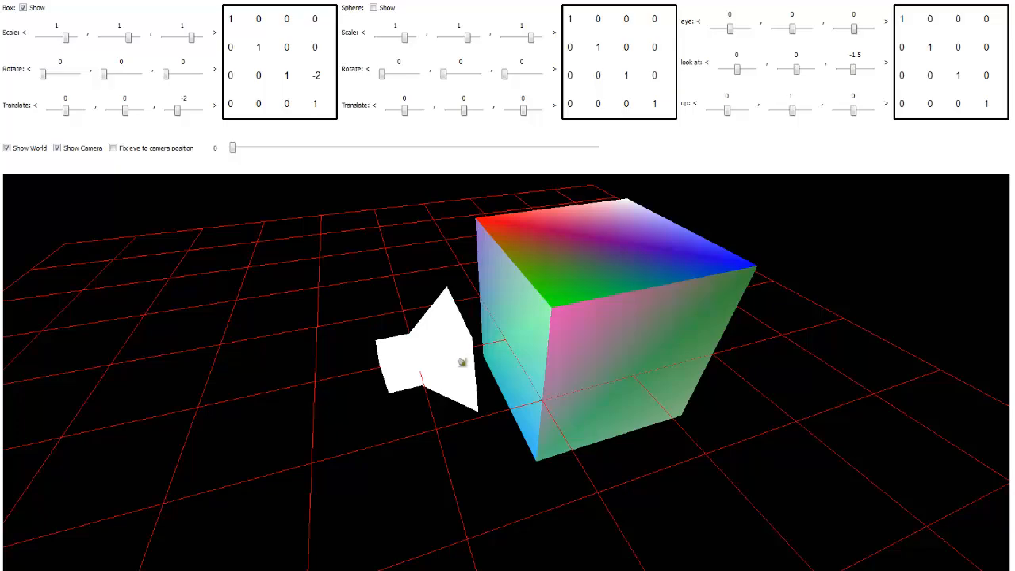
{"action": "mouse_move", "coordinate": [120, 107]}
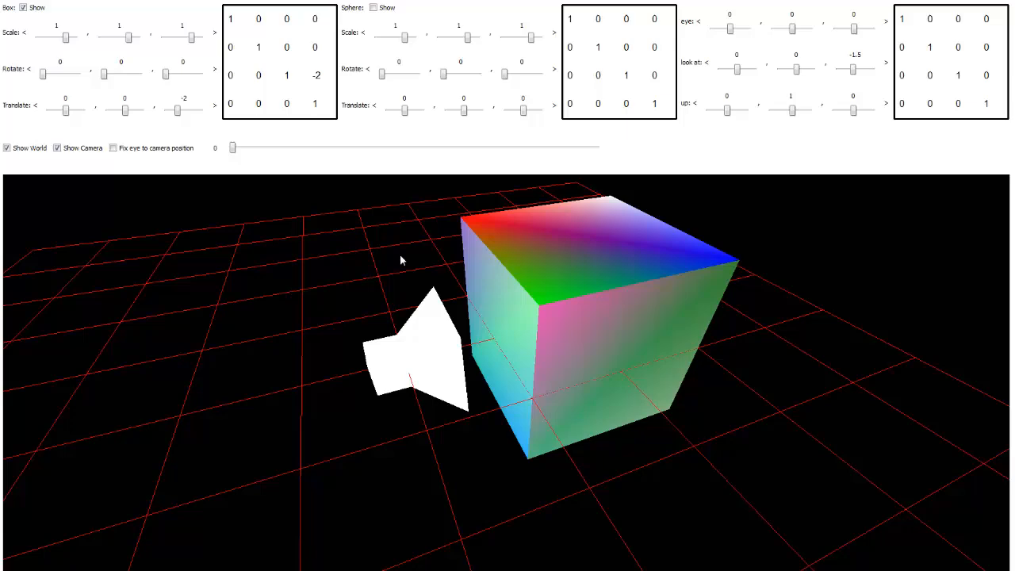
Hide the camera frustum for annotating, then show it again
{"action": "left_click", "coordinate": [57, 147]}
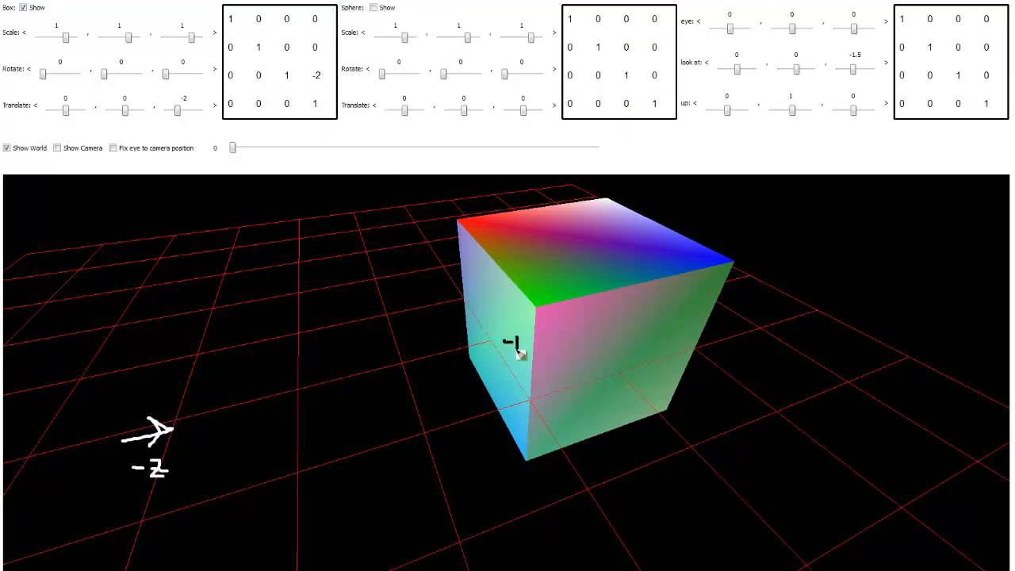
{"action": "mouse_move", "coordinate": [660, 330]}
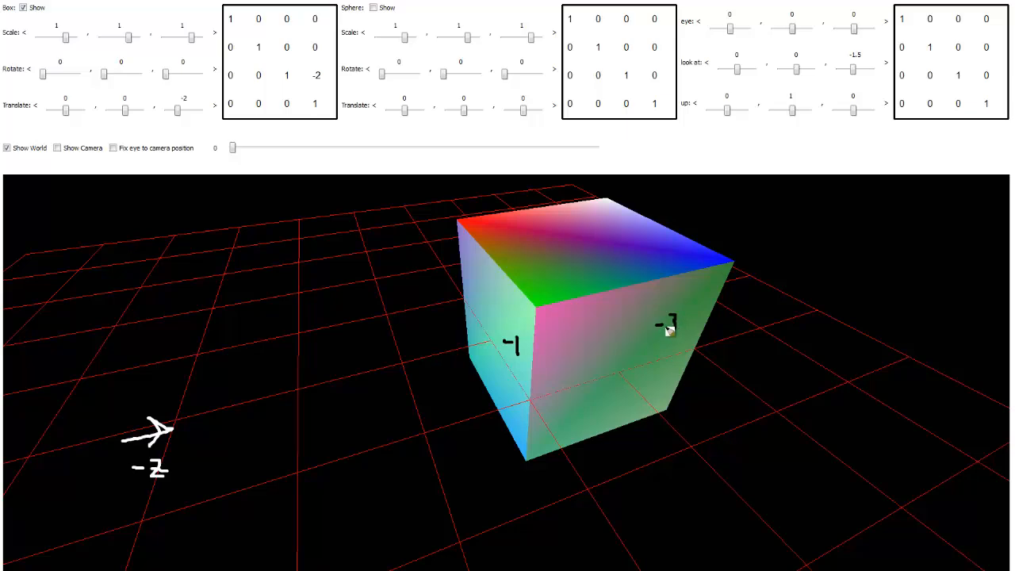
{"action": "mouse_move", "coordinate": [510, 348]}
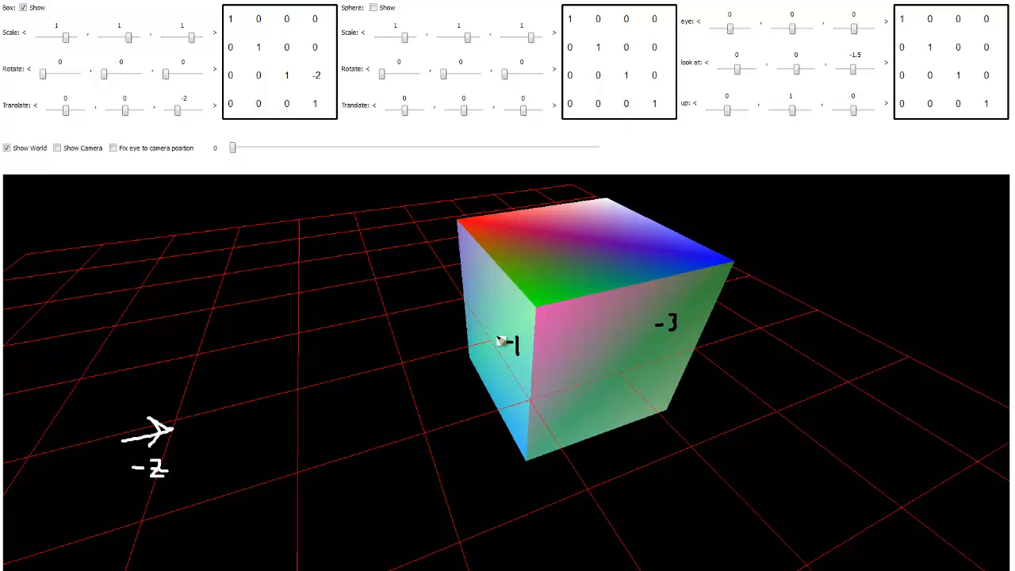
{"action": "mouse_move", "coordinate": [490, 323]}
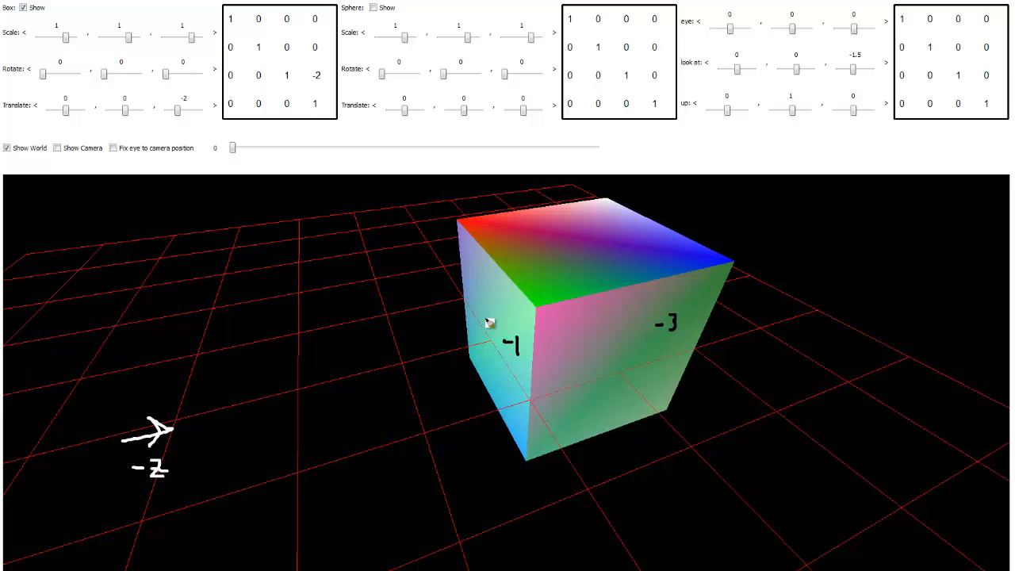
{"action": "mouse_move", "coordinate": [478, 310]}
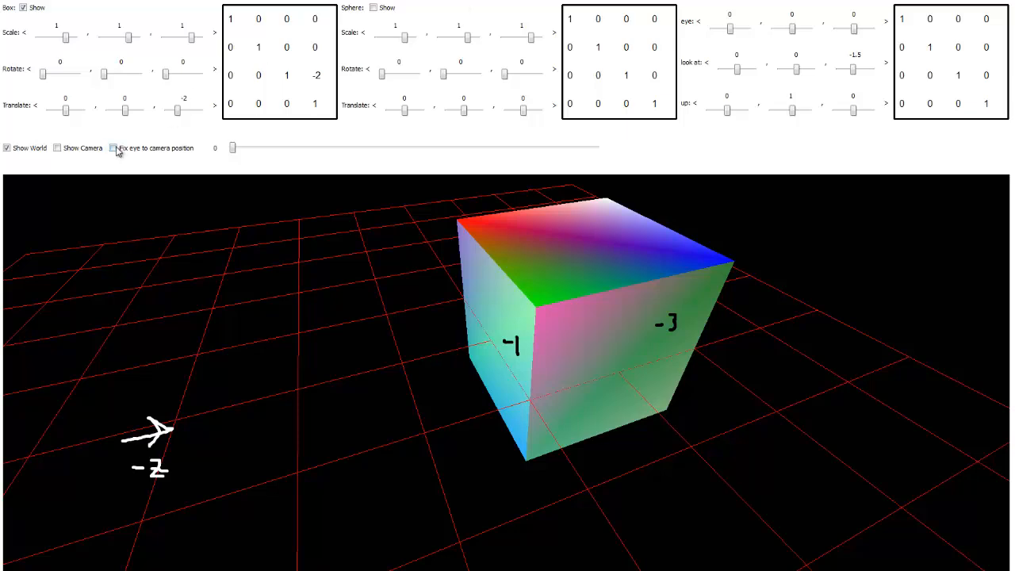
{"action": "left_click", "coordinate": [57, 148]}
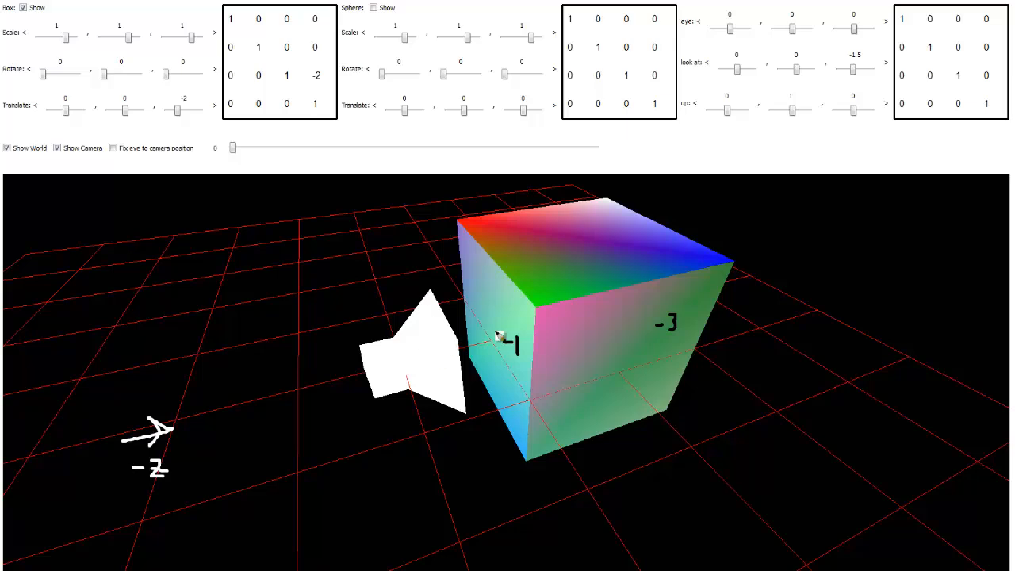
{"action": "mouse_move", "coordinate": [506, 295]}
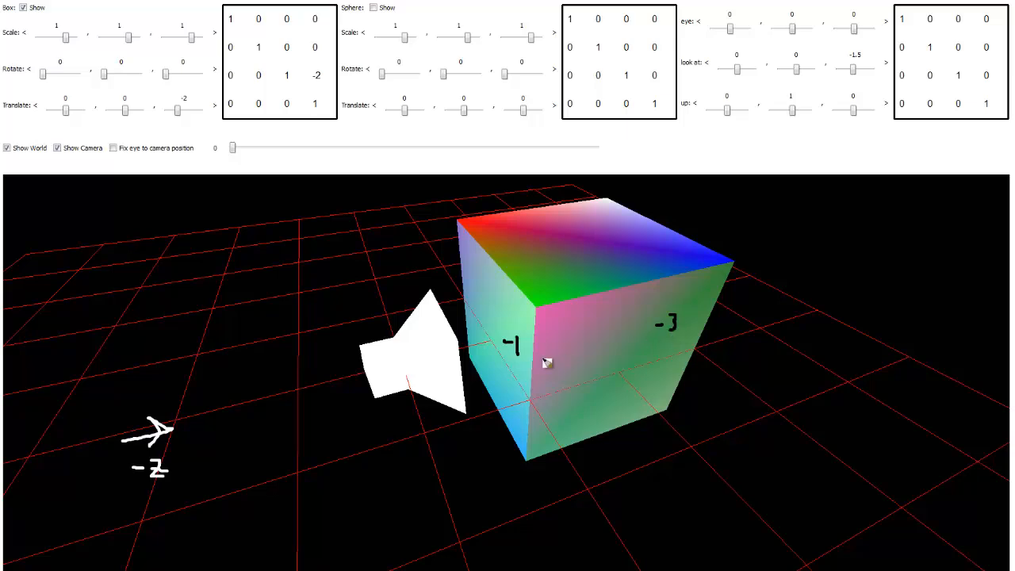
{"action": "mouse_move", "coordinate": [513, 356]}
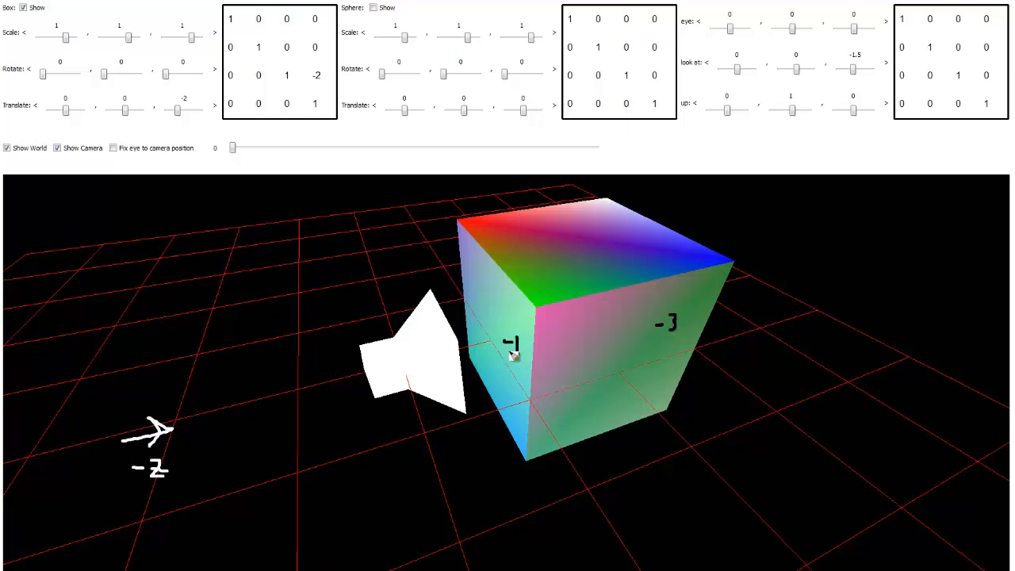
{"action": "mouse_move", "coordinate": [402, 371]}
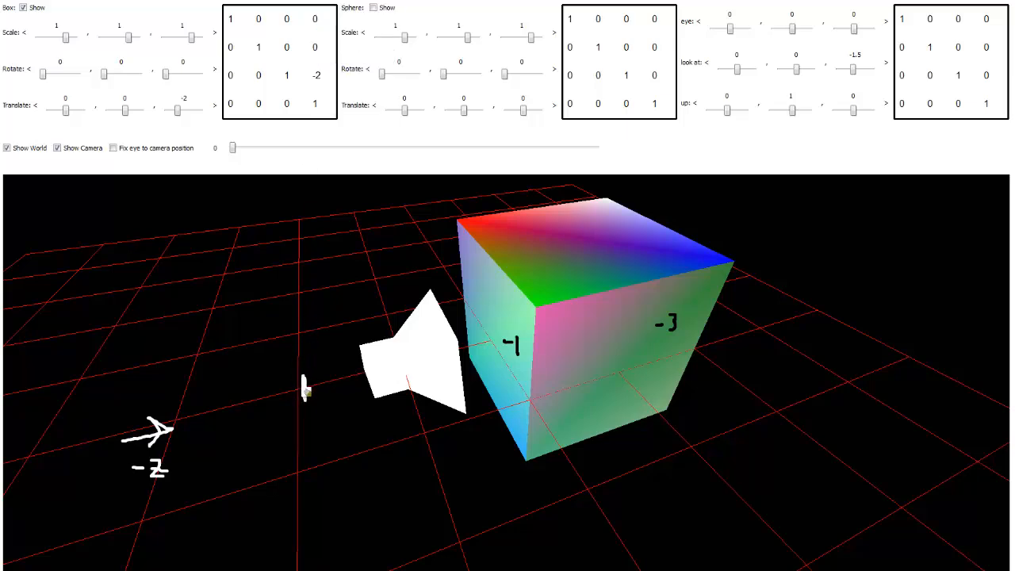
{"action": "mouse_move", "coordinate": [303, 388]}
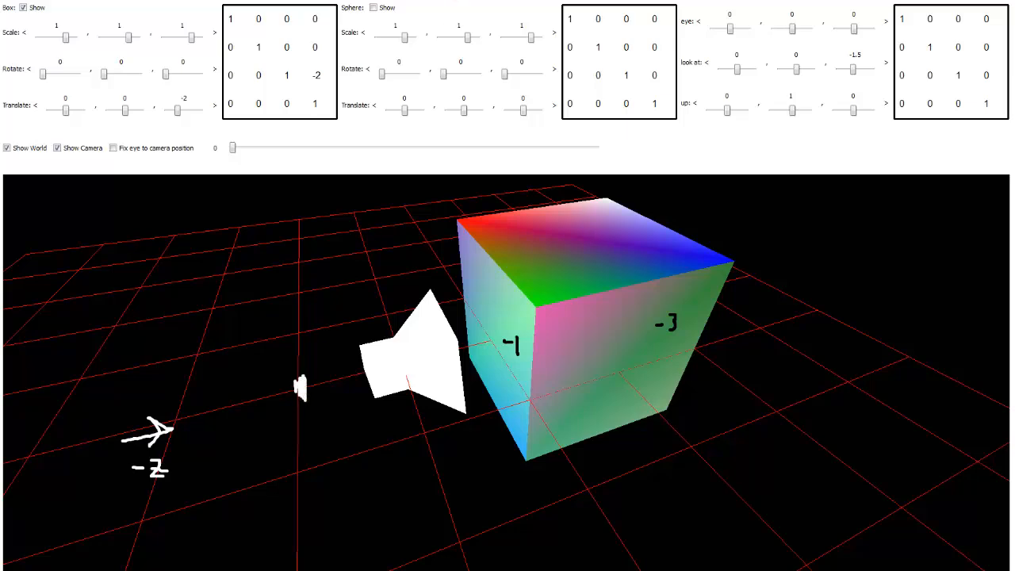
{"action": "mouse_move", "coordinate": [300, 388]}
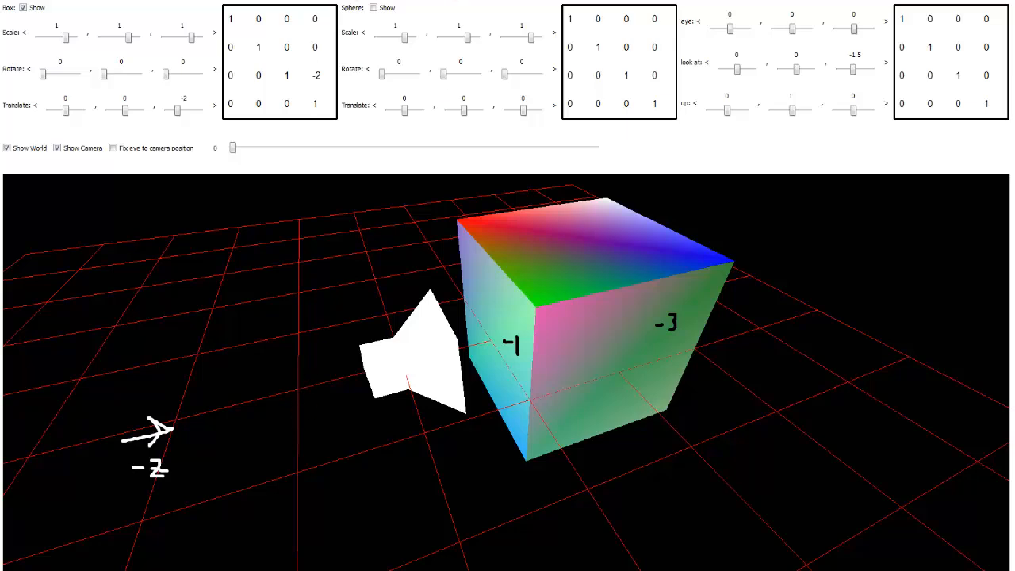
{"action": "mouse_move", "coordinate": [301, 380]}
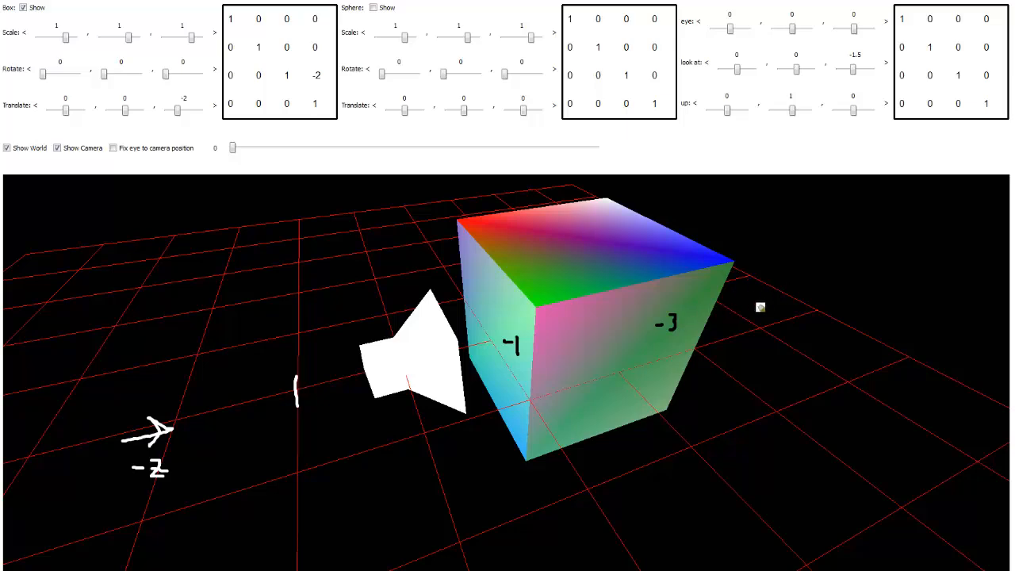
{"action": "mouse_move", "coordinate": [195, 449]}
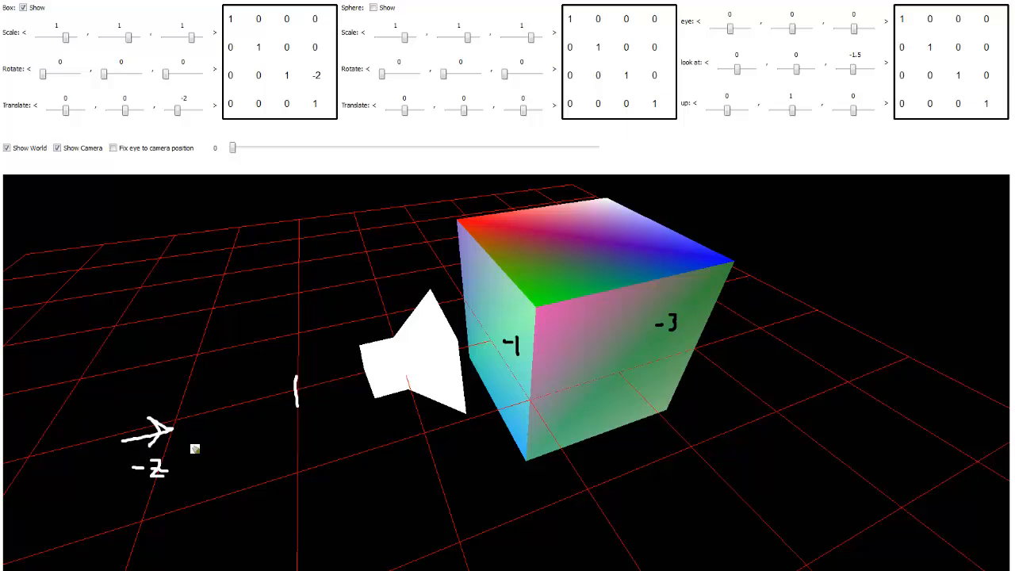
{"action": "mouse_move", "coordinate": [753, 299]}
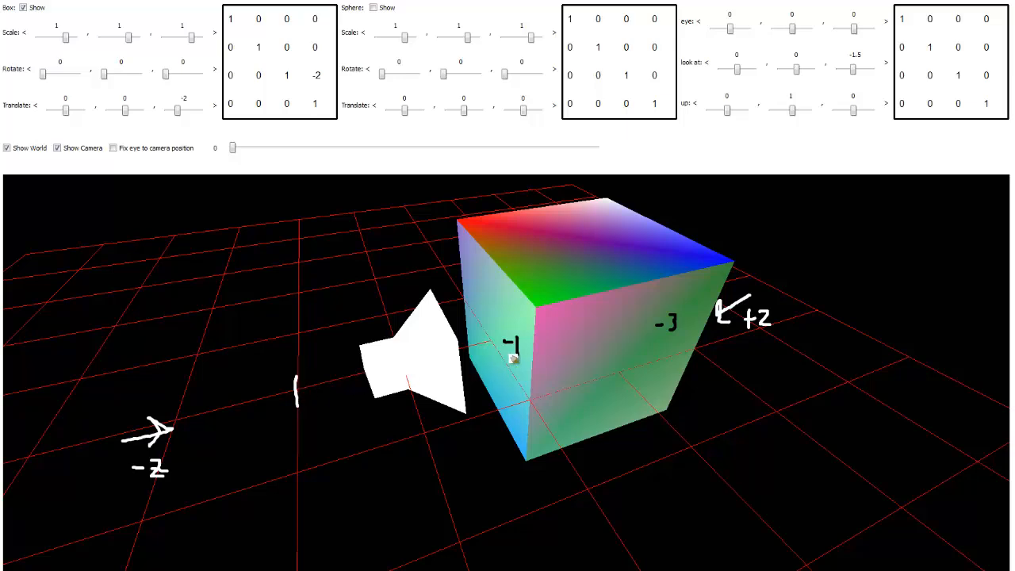
{"action": "mouse_move", "coordinate": [506, 347]}
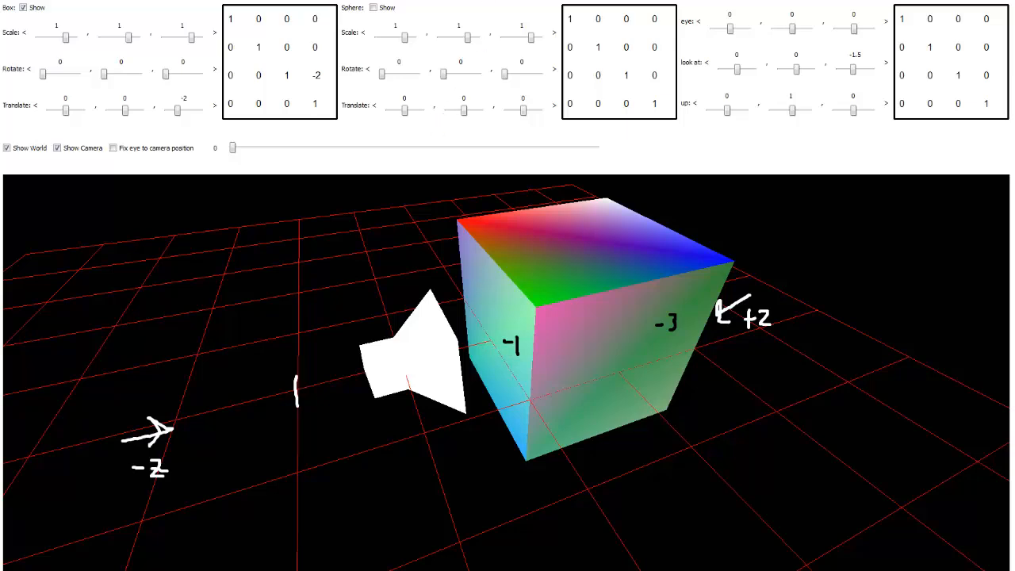
Gradually raise perspective from 0 to 1, then orbit to inspect the inverted box
{"action": "left_click_drag", "start_coordinate": [232, 148], "coordinate": [242, 147]}
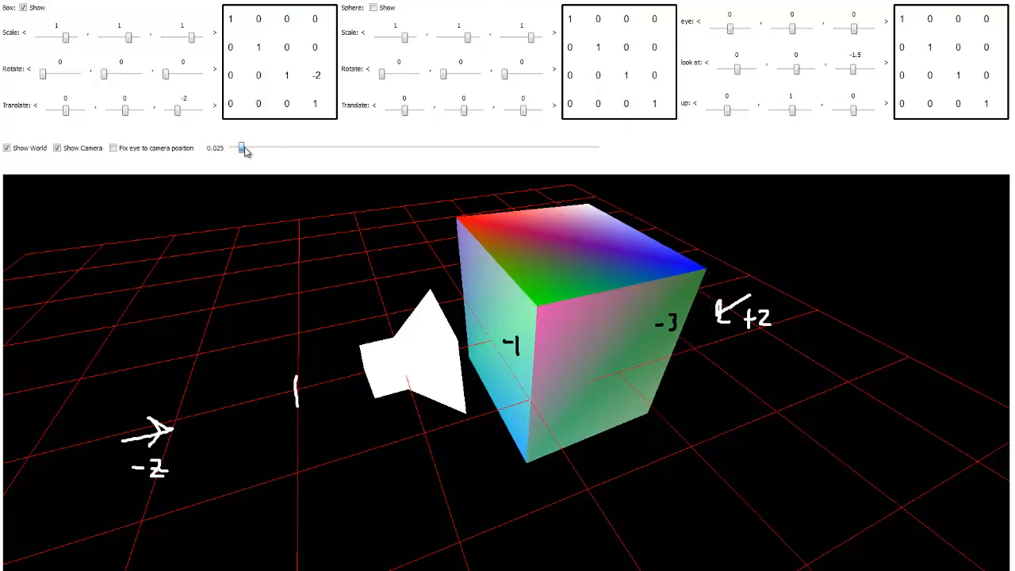
{"action": "left_click_drag", "start_coordinate": [242, 148], "coordinate": [278, 147]}
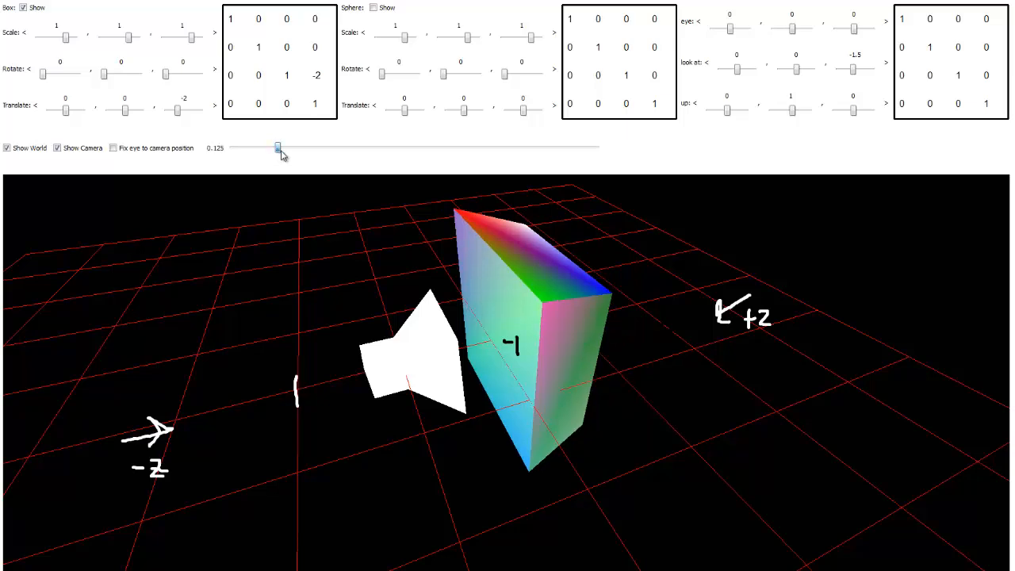
{"action": "left_click_drag", "start_coordinate": [278, 148], "coordinate": [296, 148]}
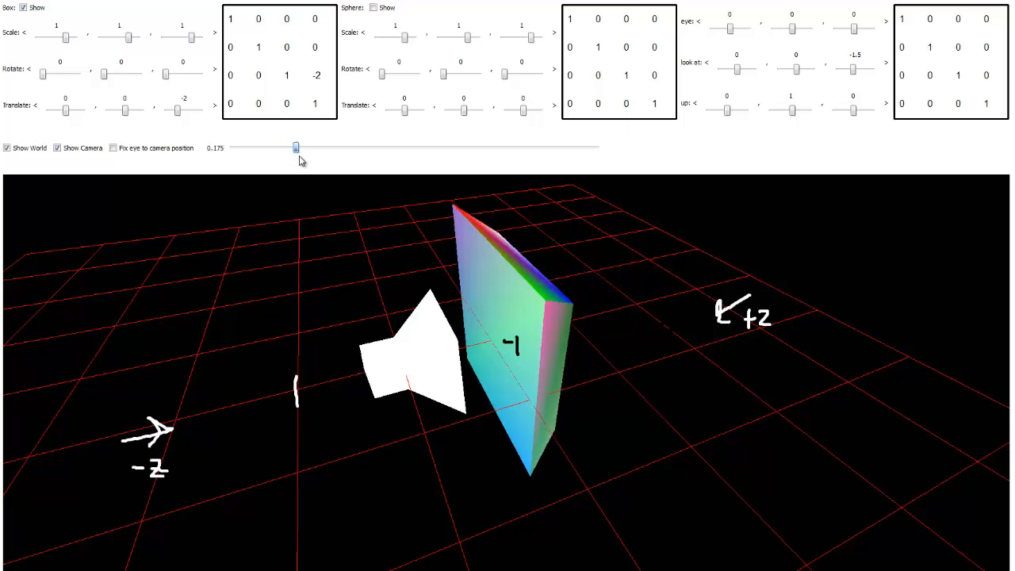
{"action": "left_click_drag", "start_coordinate": [296, 147], "coordinate": [333, 148]}
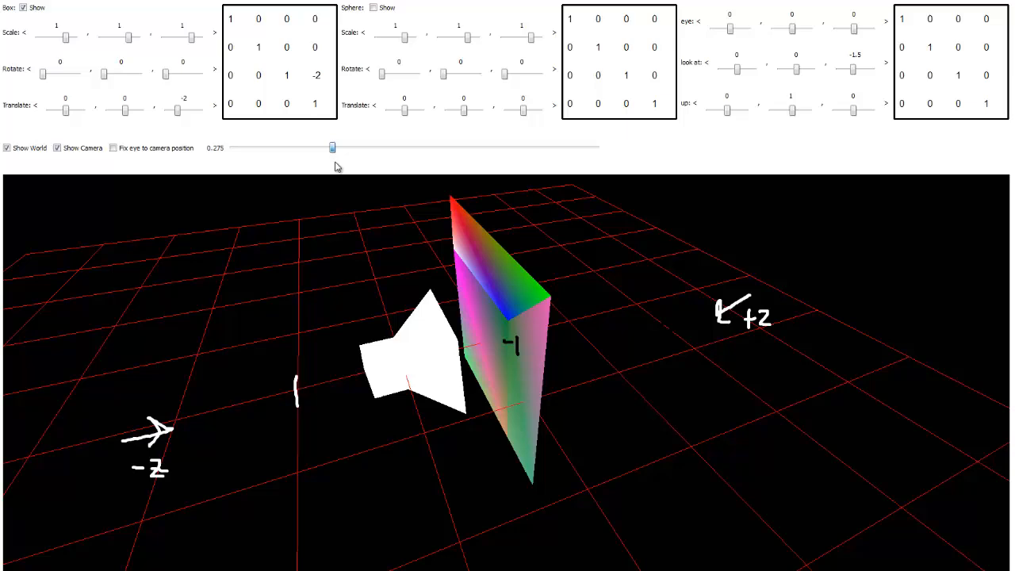
{"action": "left_click_drag", "start_coordinate": [333, 147], "coordinate": [424, 147]}
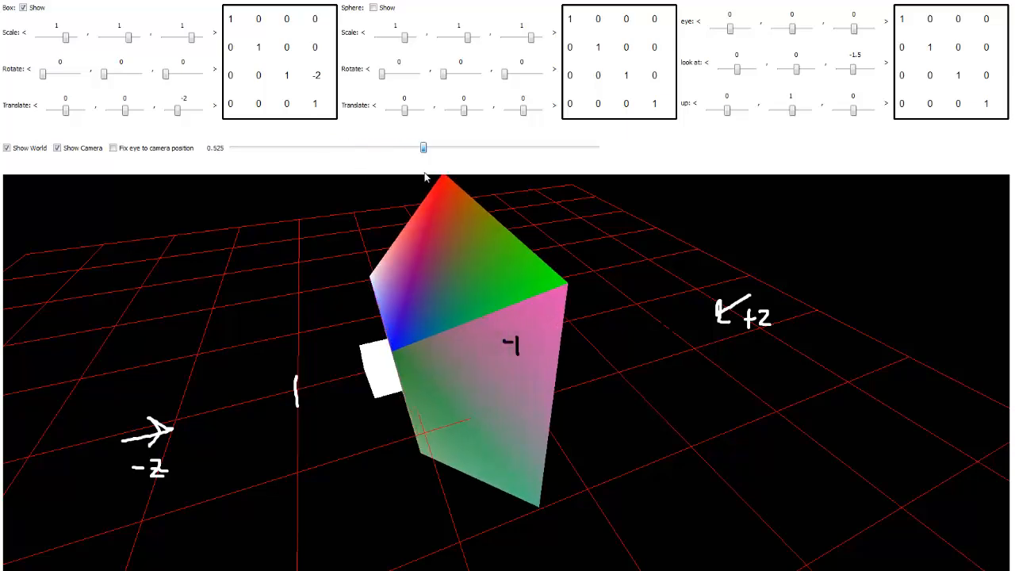
{"action": "left_click_drag", "start_coordinate": [423, 147], "coordinate": [551, 148]}
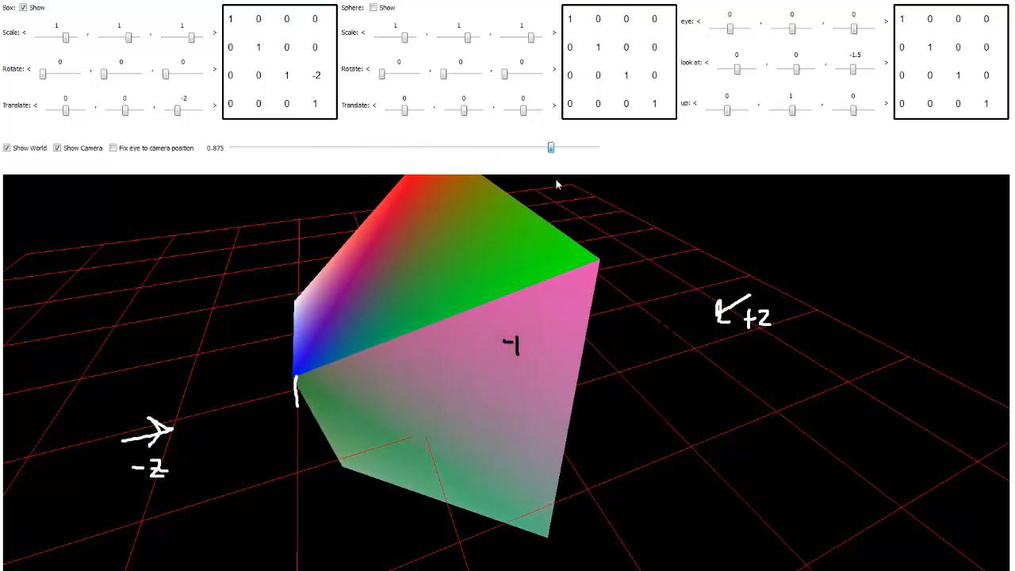
{"action": "left_click_drag", "start_coordinate": [550, 147], "coordinate": [595, 148]}
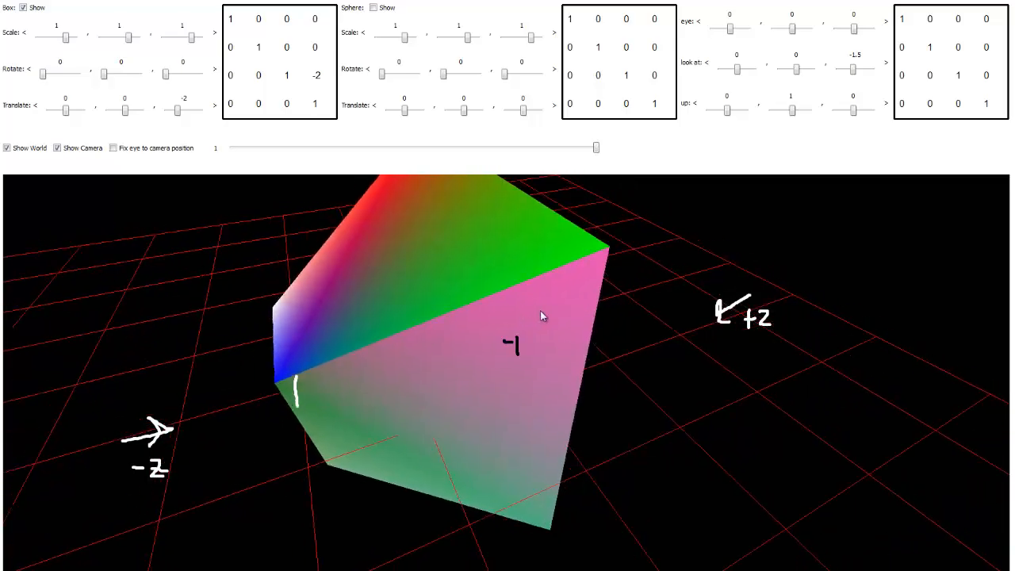
{"action": "left_click_drag", "start_coordinate": [543, 315], "coordinate": [579, 357]}
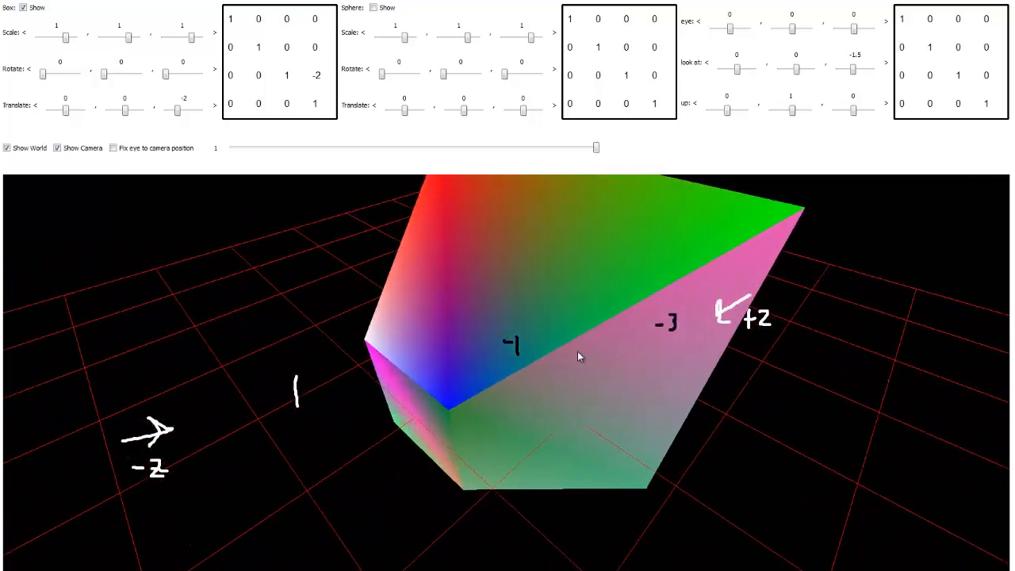